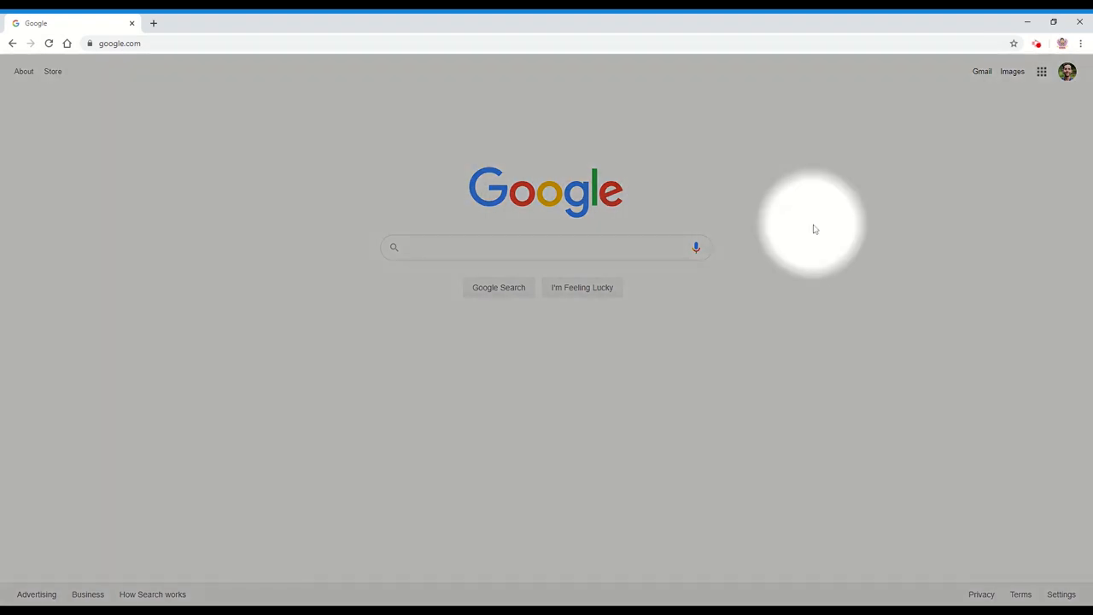
mouse_move(1000, 130)
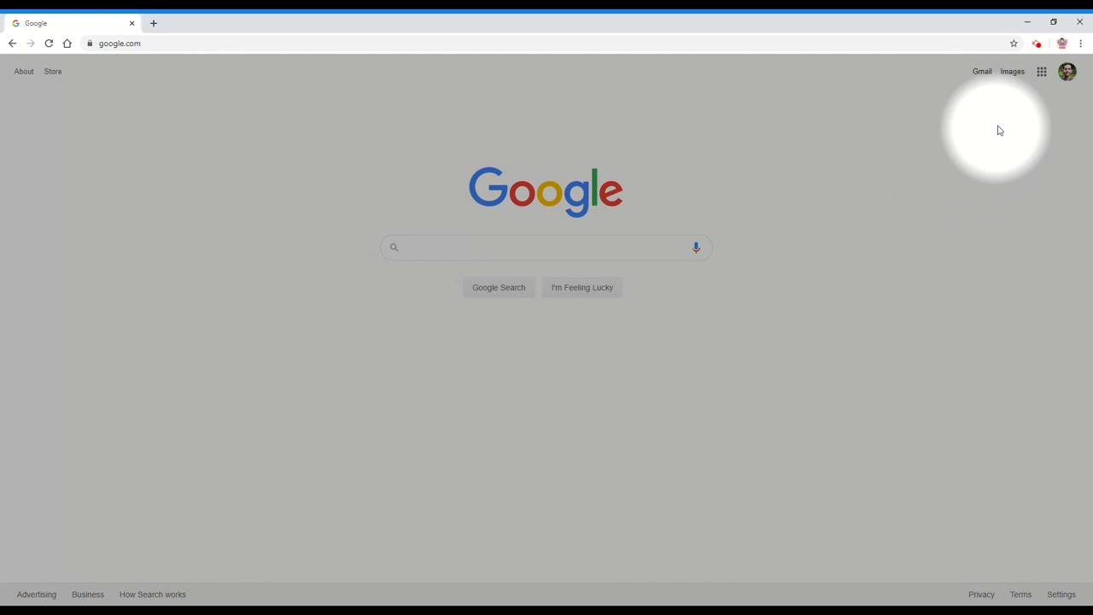
Open Google Drive at My Drive from the Google apps grid
left_click(1041, 70)
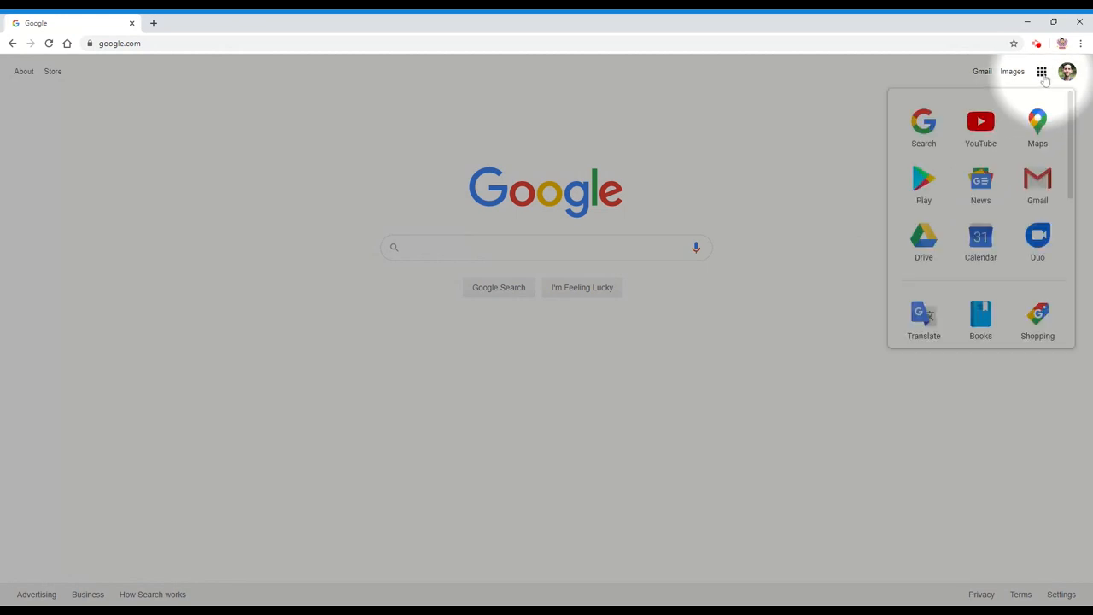
mouse_move(980, 124)
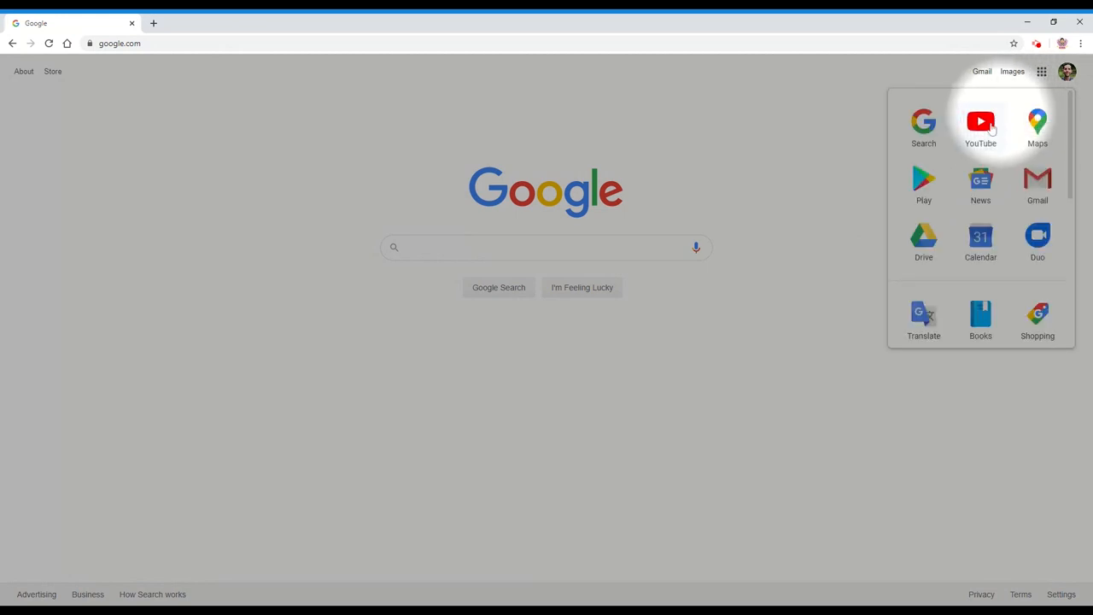
left_click(923, 239)
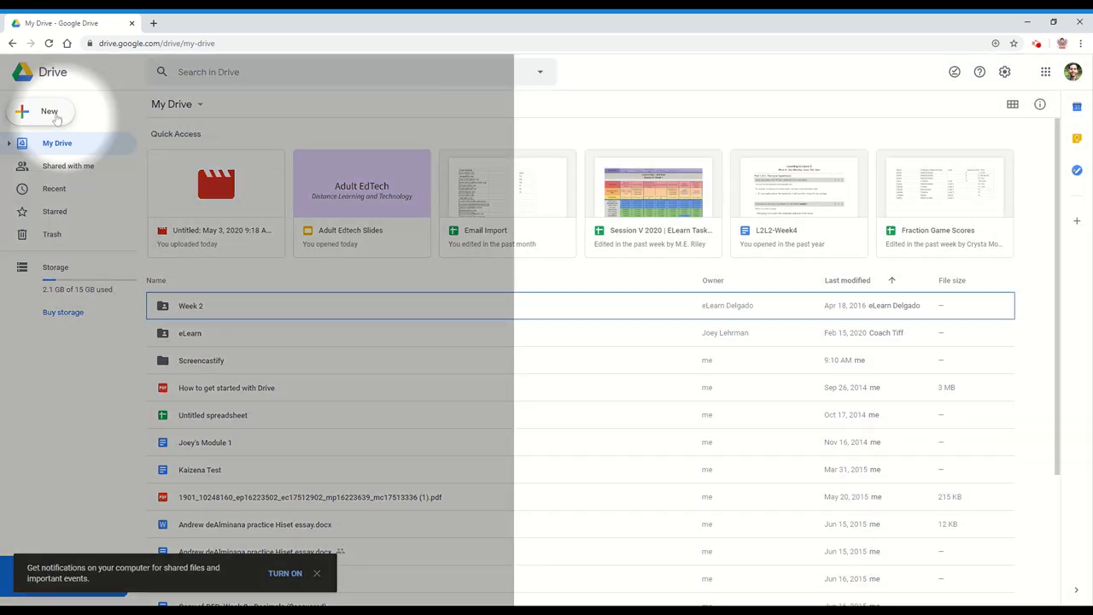
Show Drive's New menu with Folder, File upload and Google Docs, Sheets, Slides options
left_click(49, 111)
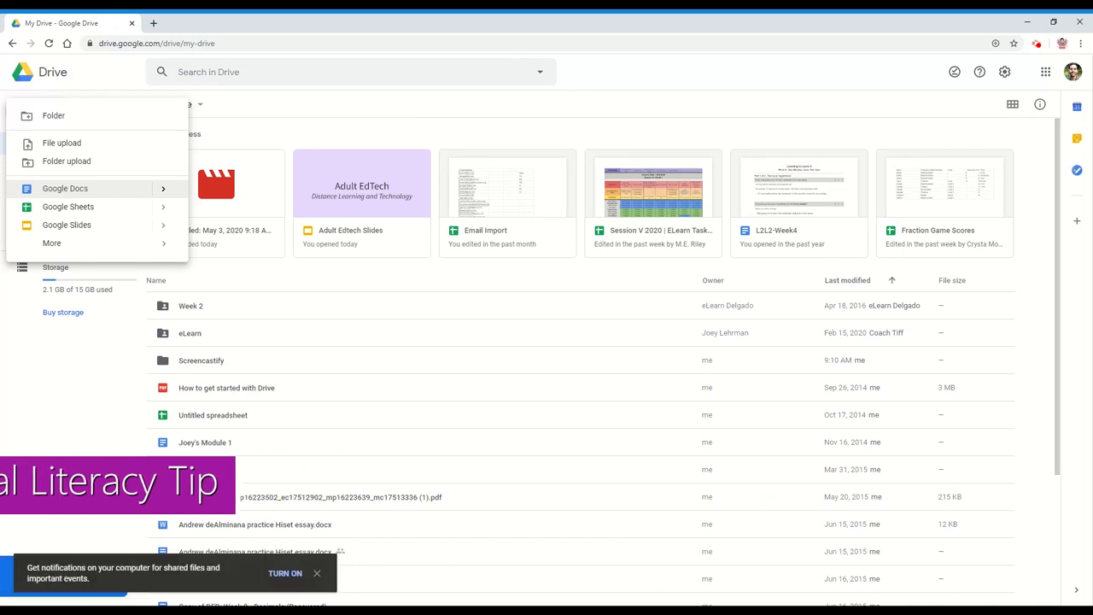
Start a blank Google Doc in a new tab using docs.new
left_click(289, 23)
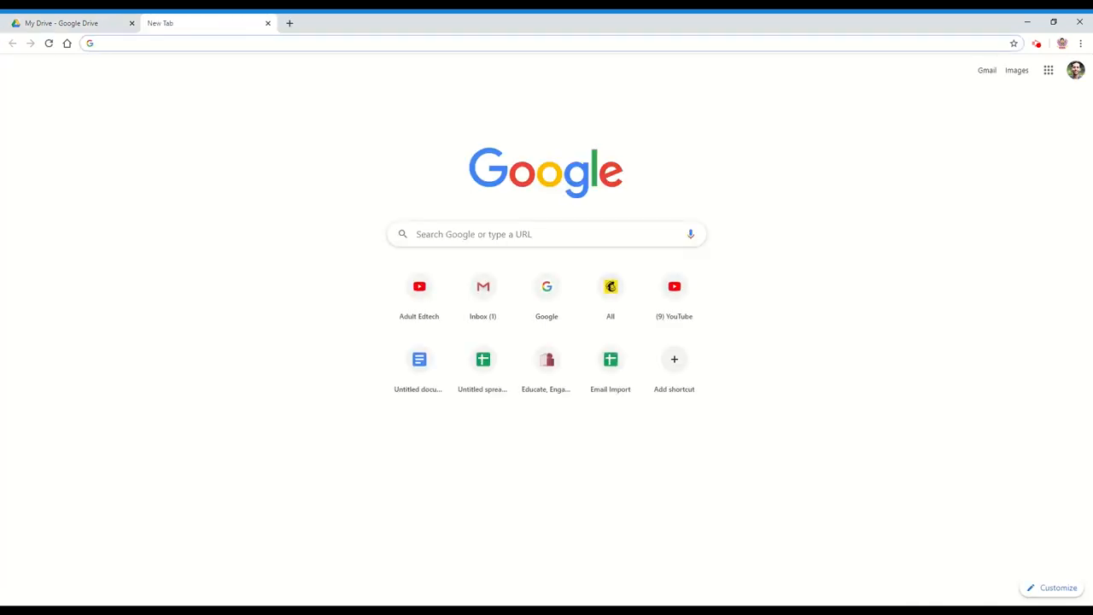
type("docs.new")
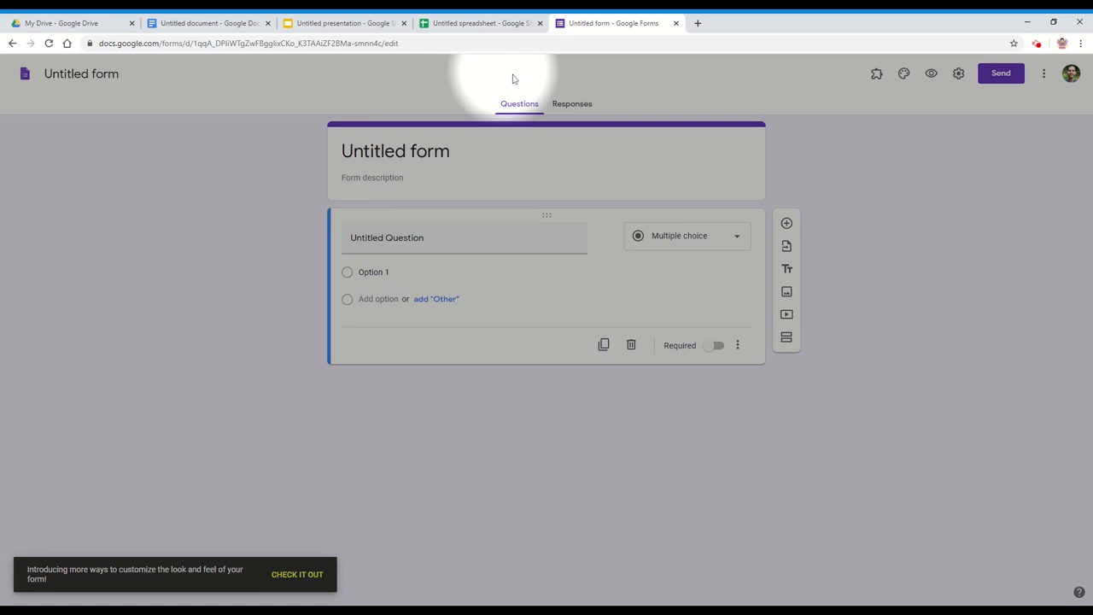
mouse_move(1046, 130)
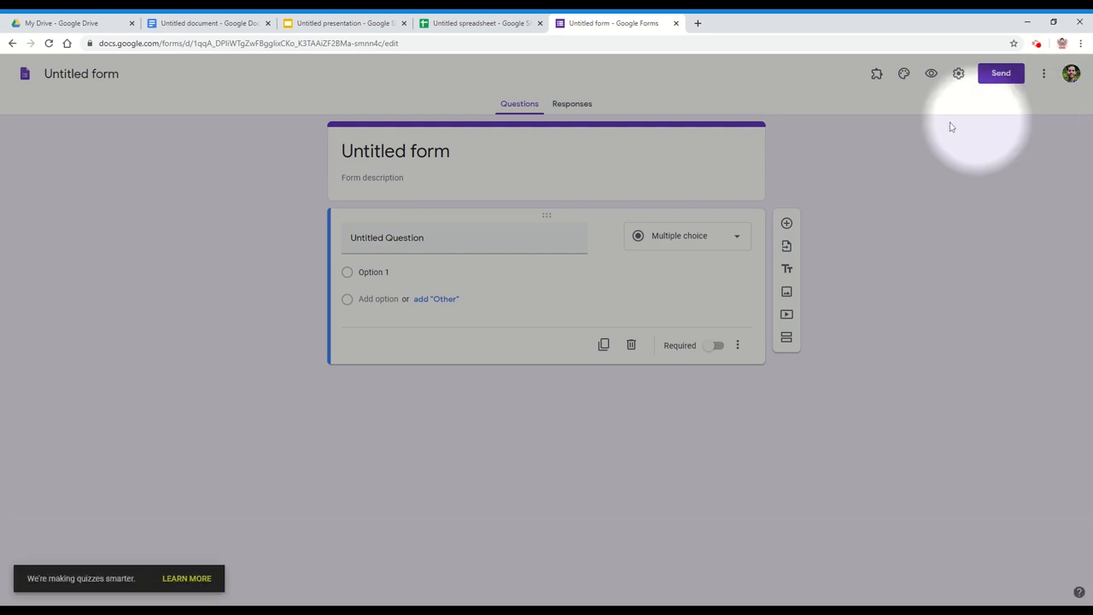
mouse_move(545, 120)
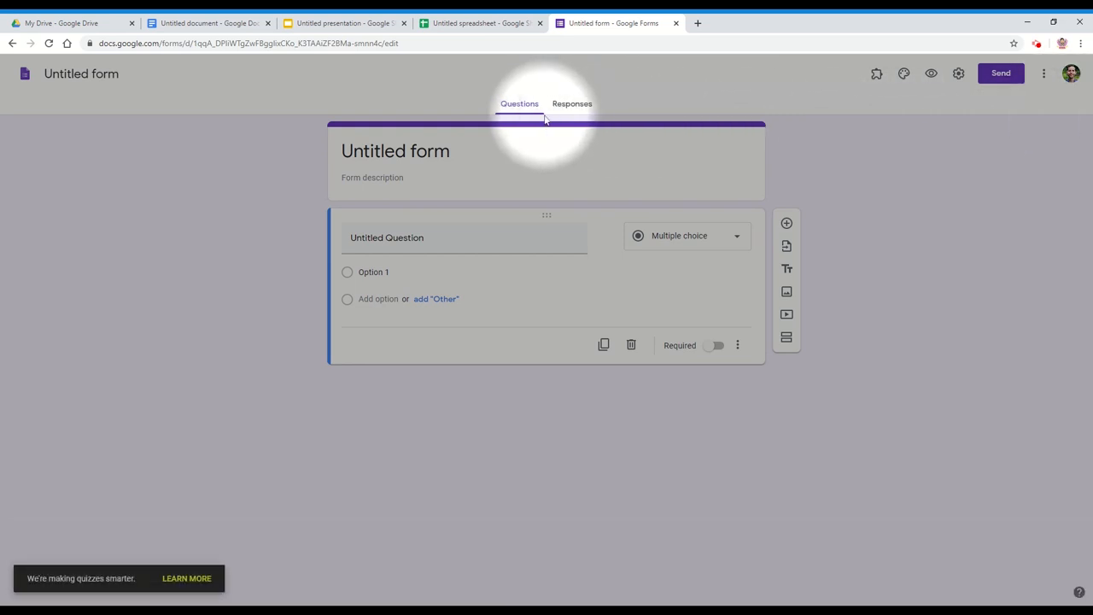
mouse_move(339, 134)
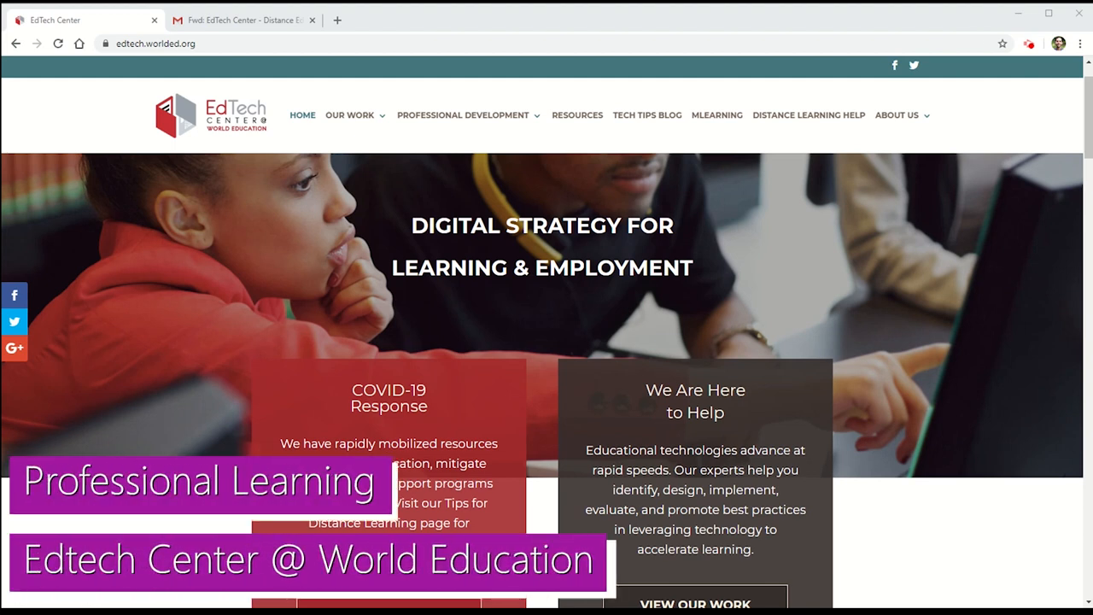
Open the EdTech Center's Tips for Distance Learning page and scroll through it
scroll("down", 3)
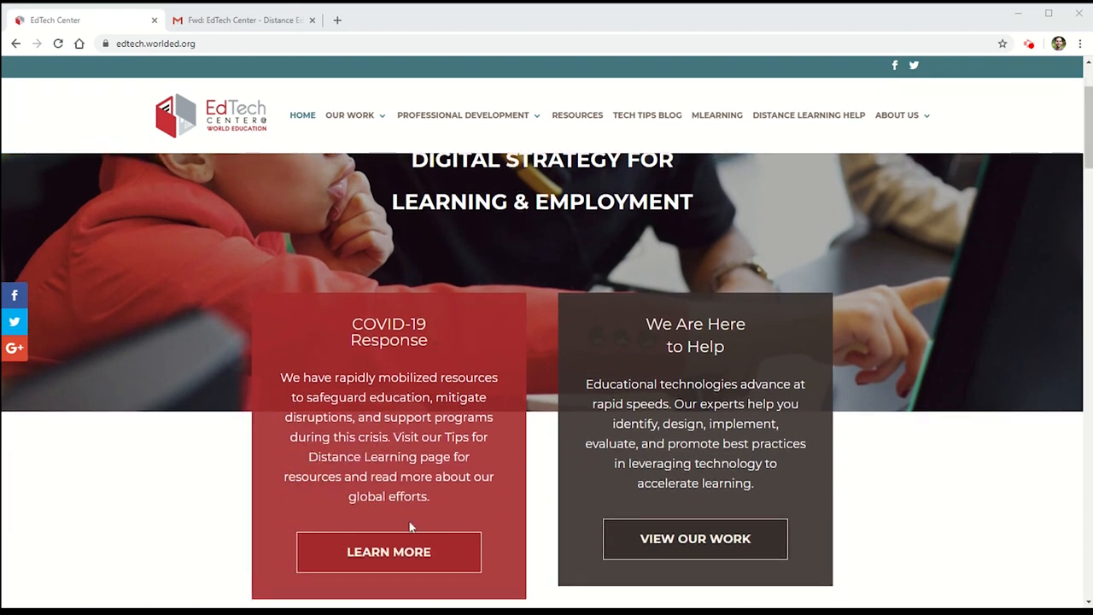
left_click(388, 551)
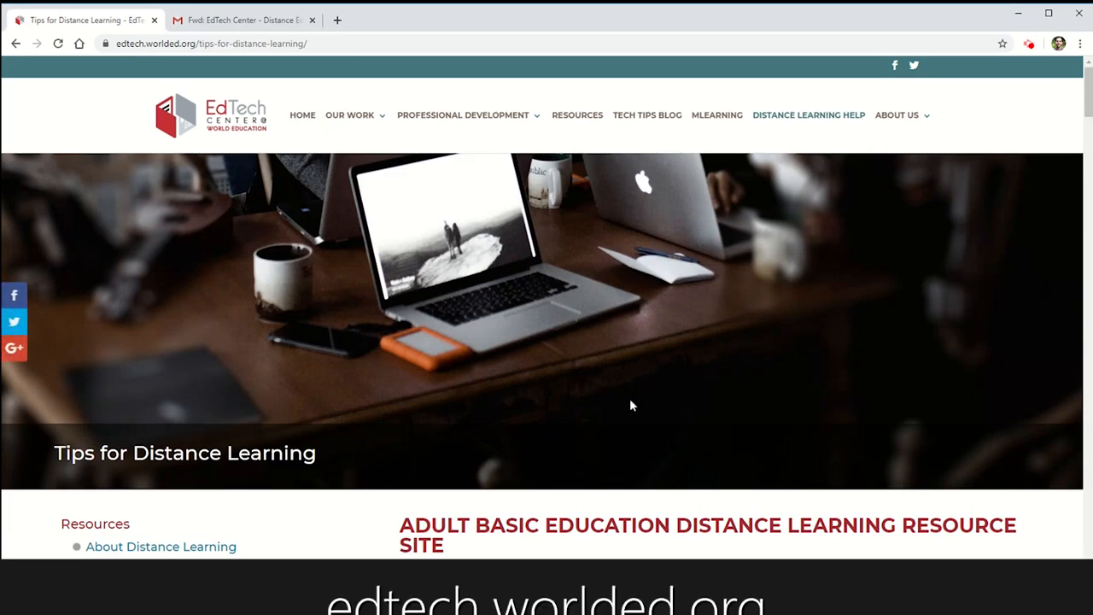
scroll("down", 3)
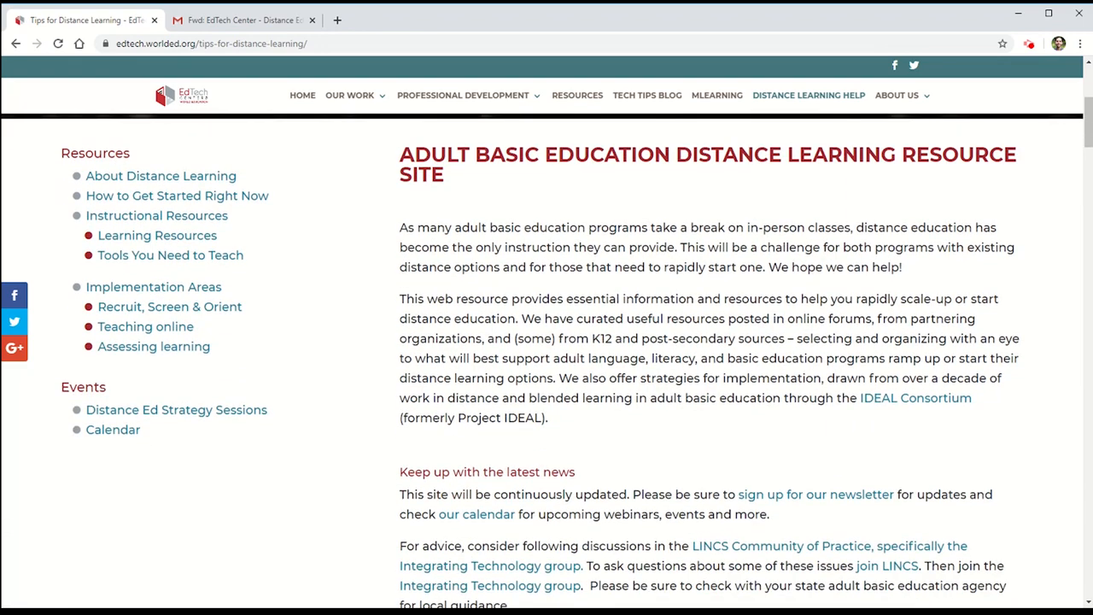
scroll("down", 3)
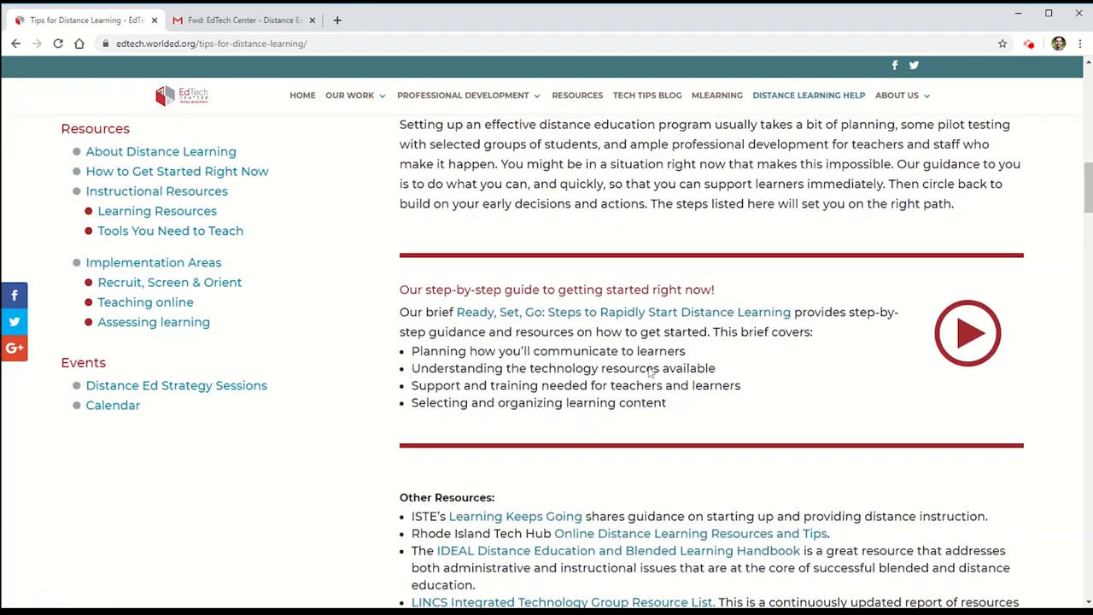
Open and skim the Ready, Set, Go distance-learning PDF, then return to the tips tab
left_click(622, 312)
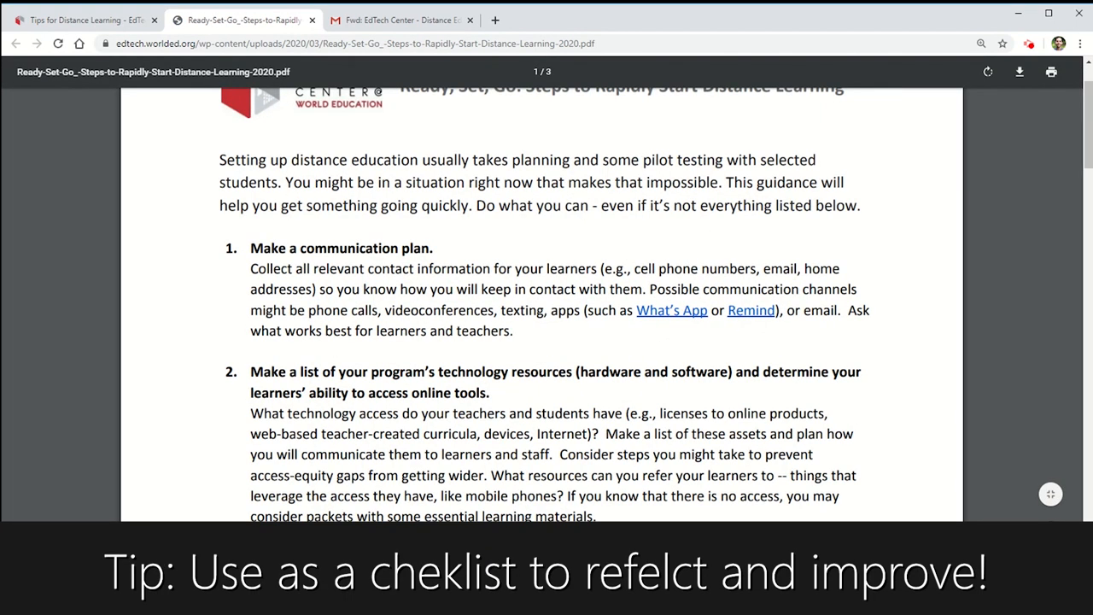
scroll("down", 3)
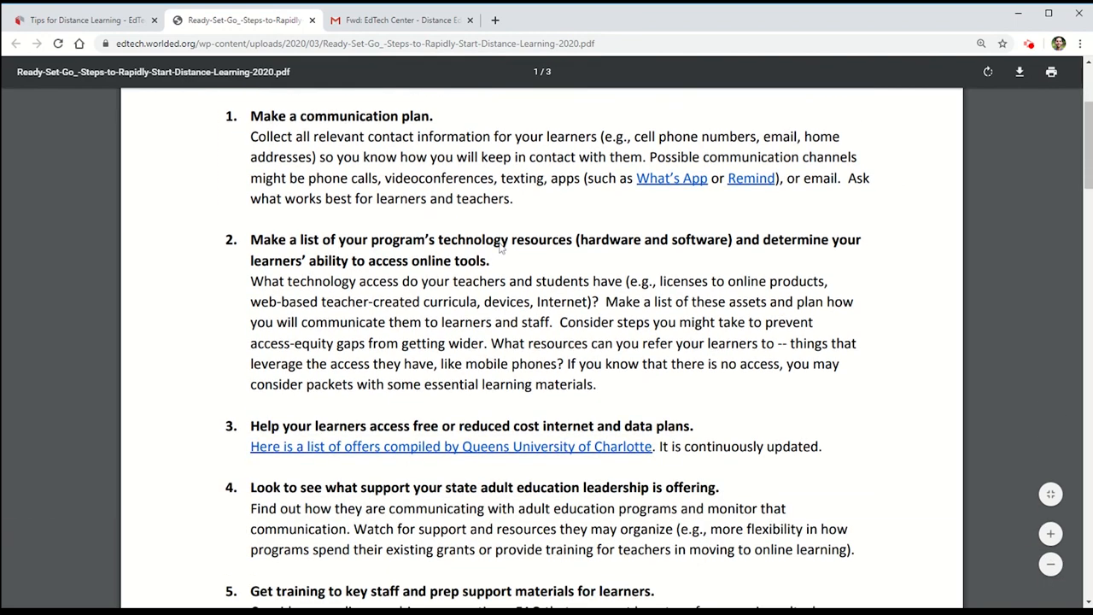
scroll("down", 3)
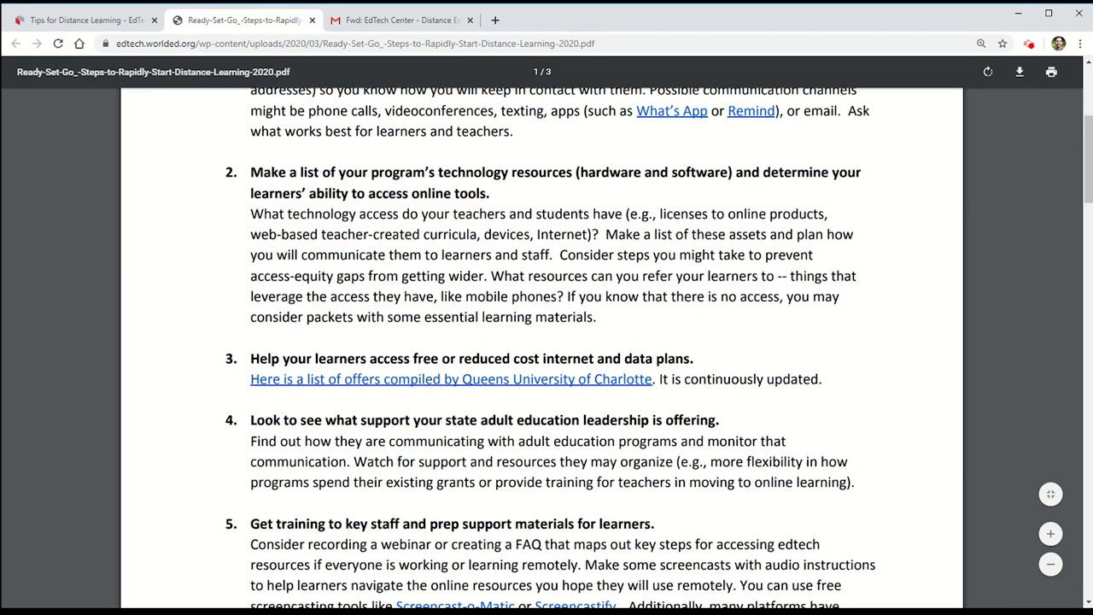
left_click(82, 20)
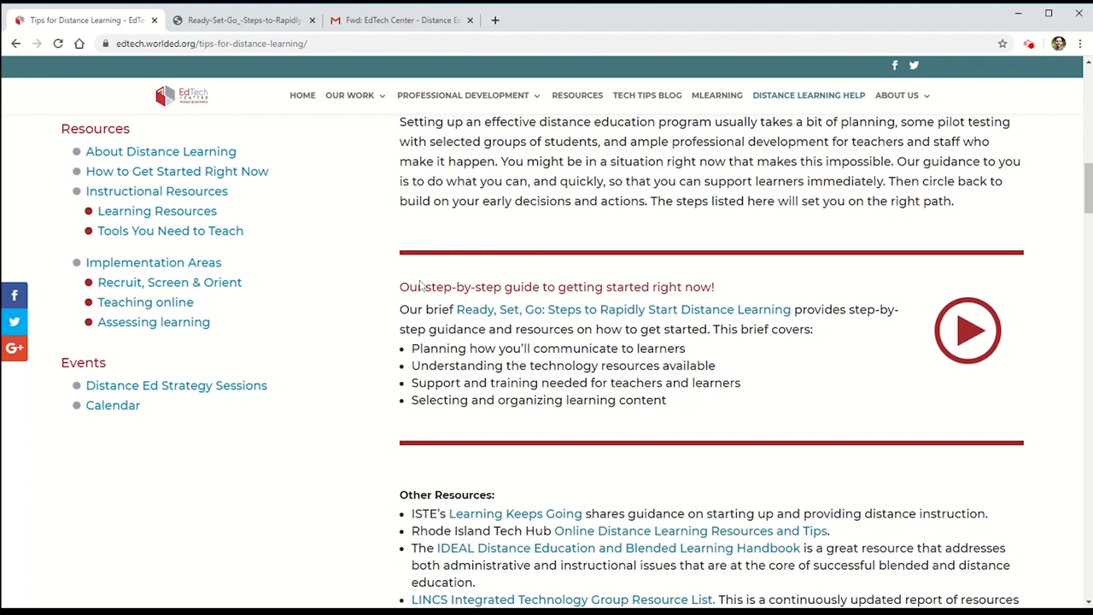
Open the Zoom registration for weekly Distance Learning Strategy Sessions, then return to the tips tab
scroll("up", 3)
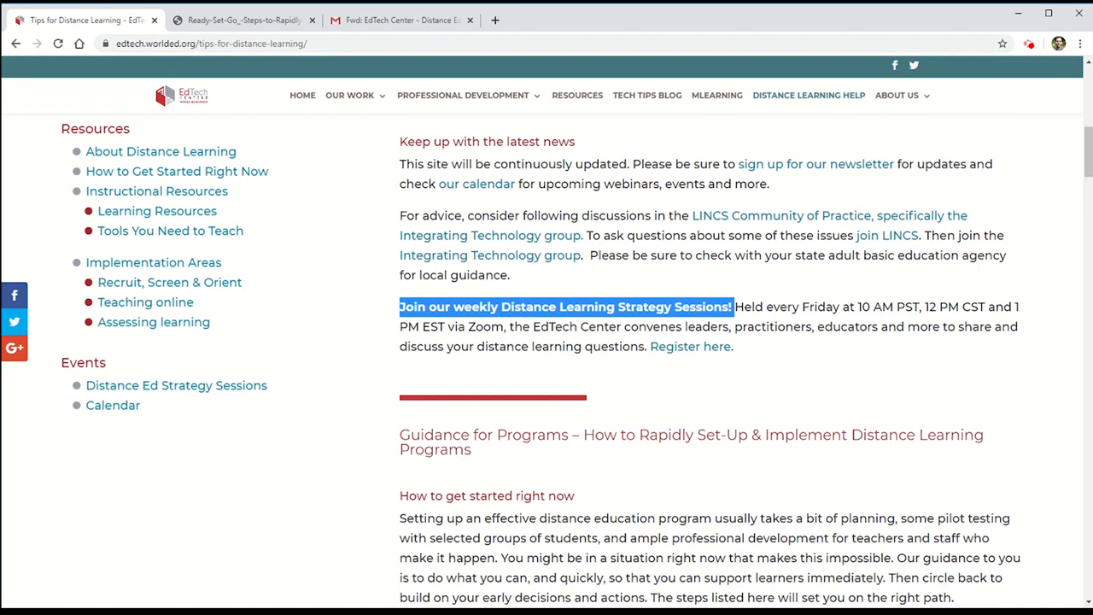
mouse_move(888, 301)
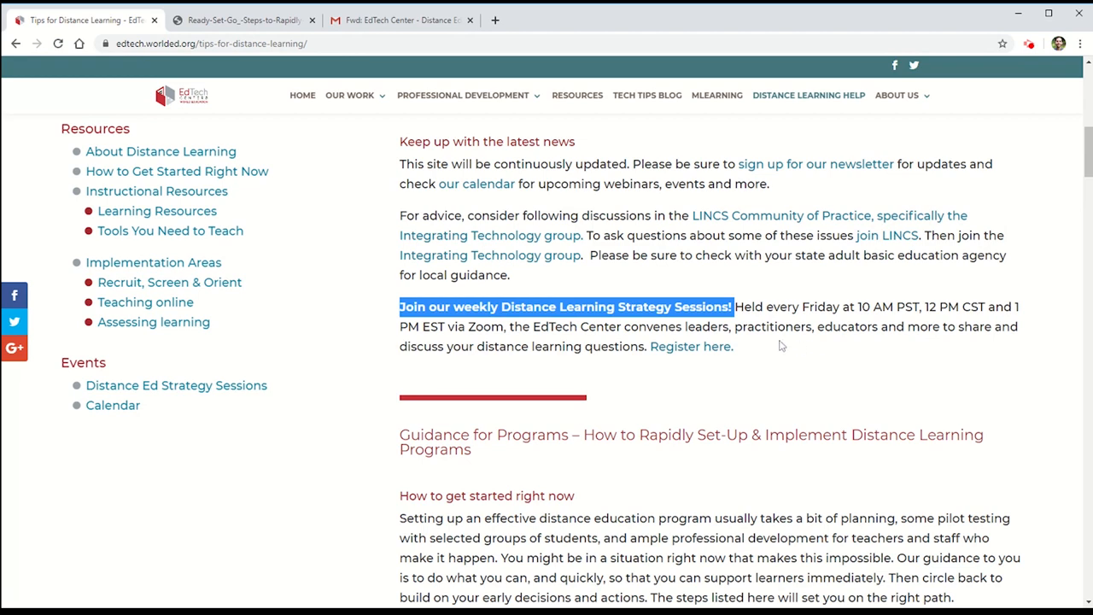
left_click(689, 346)
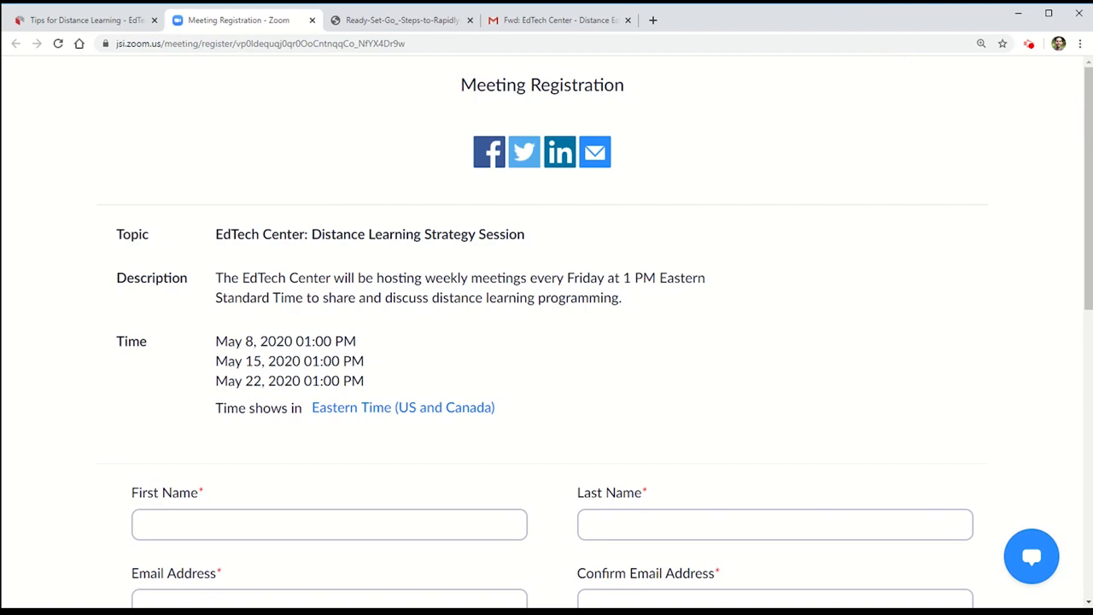
left_click(555, 20)
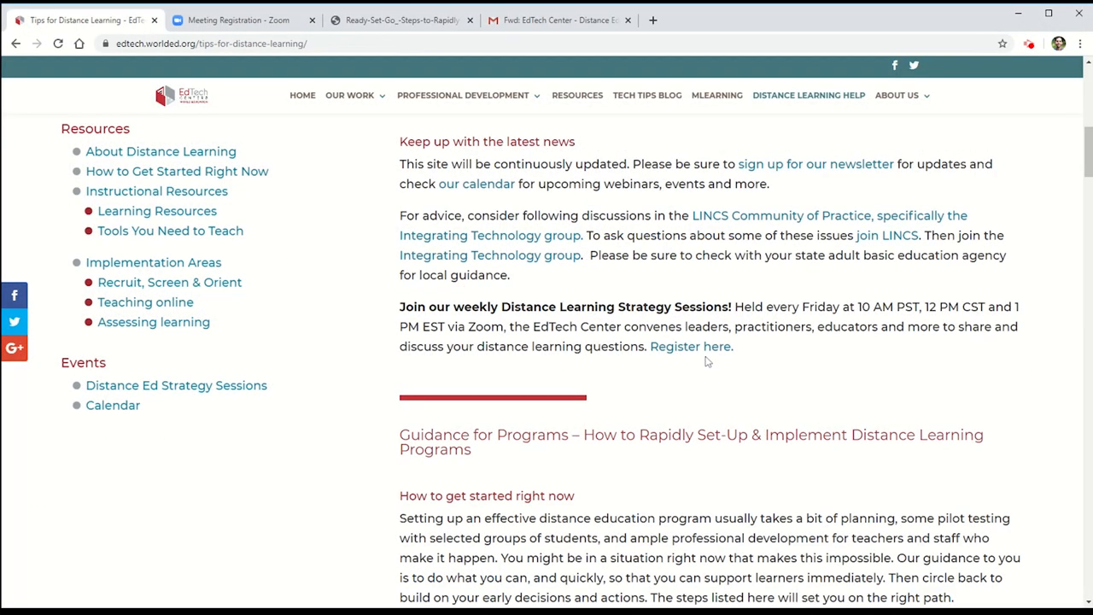
Scroll to Other Resources and open the IDEAL Distance Education and Blended Learning Handbook PDF
scroll("down", 3)
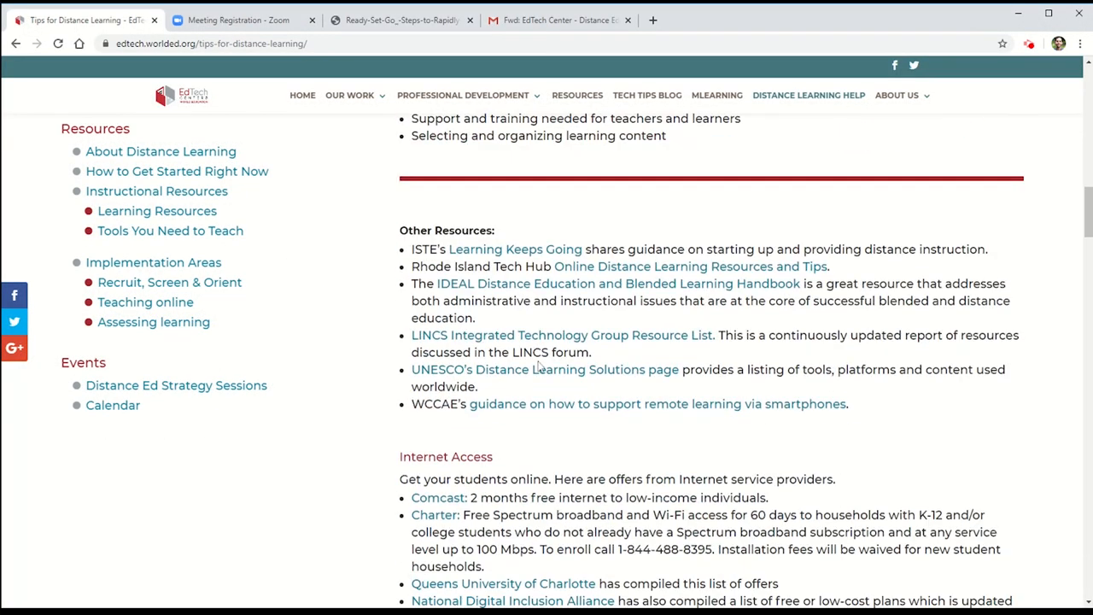
scroll("down", 3)
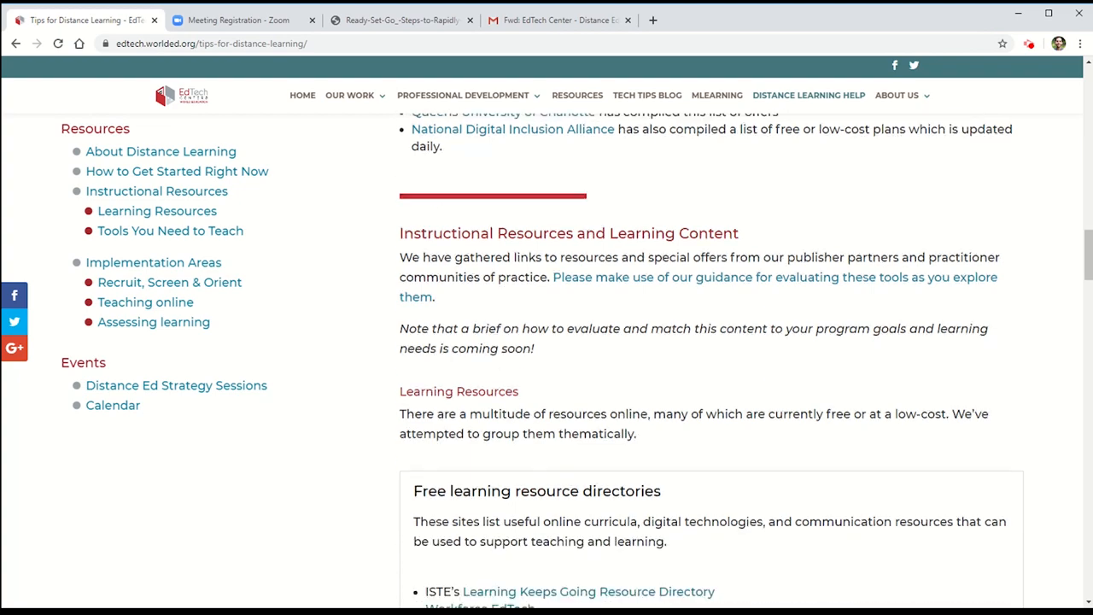
scroll("down", 3)
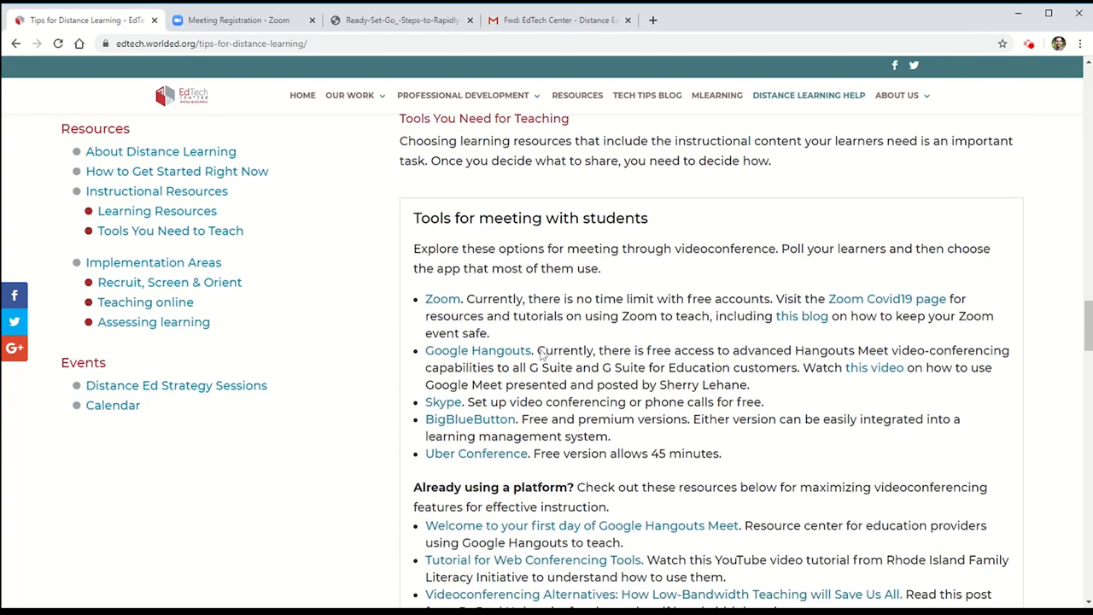
scroll("down", 3)
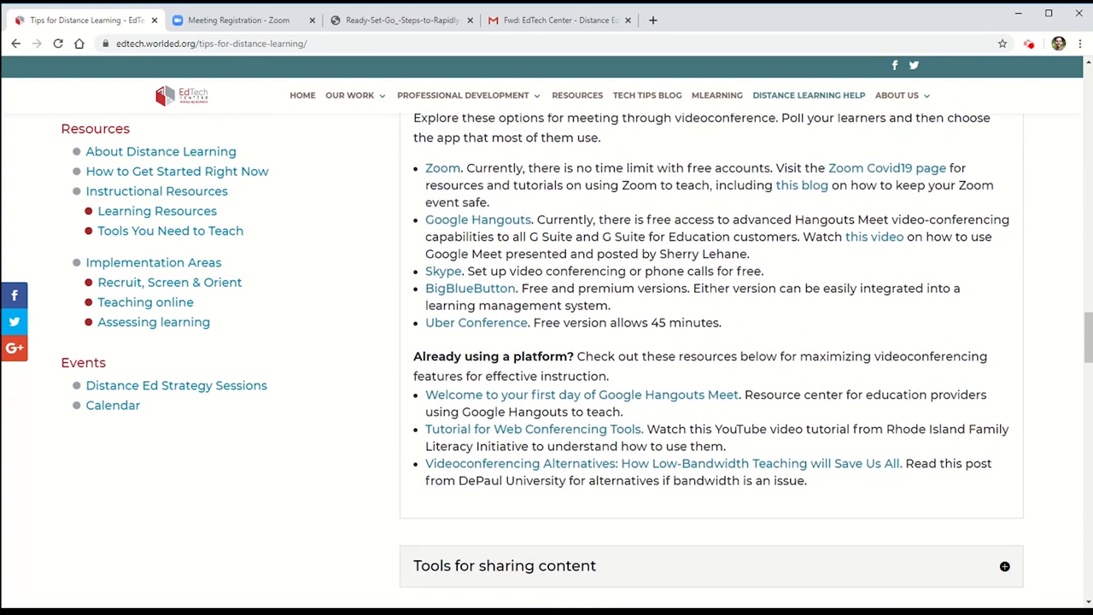
scroll("down", 3)
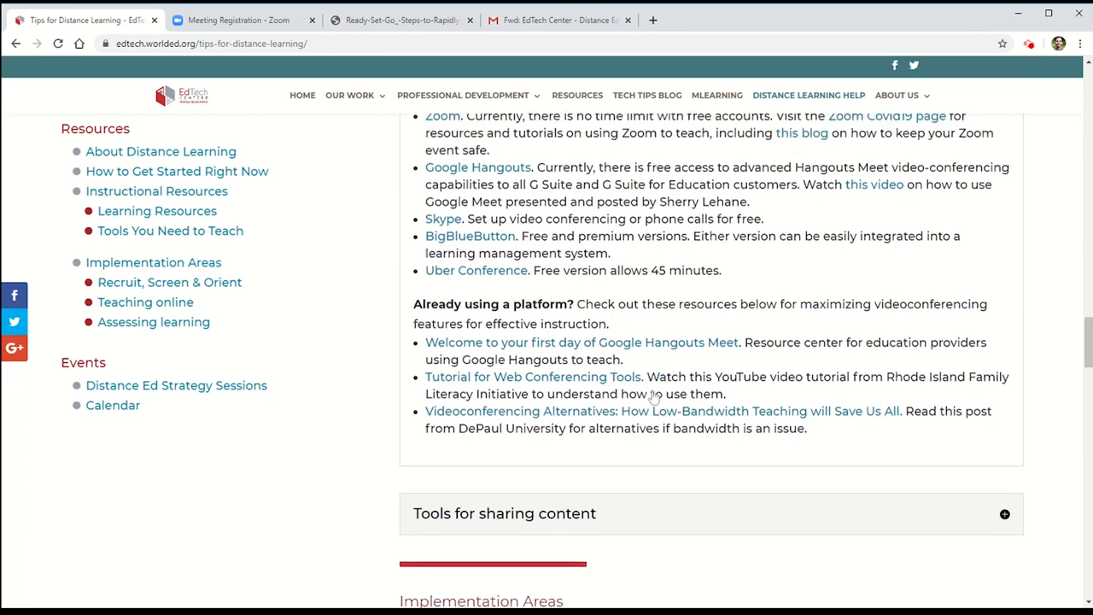
scroll("down", 3)
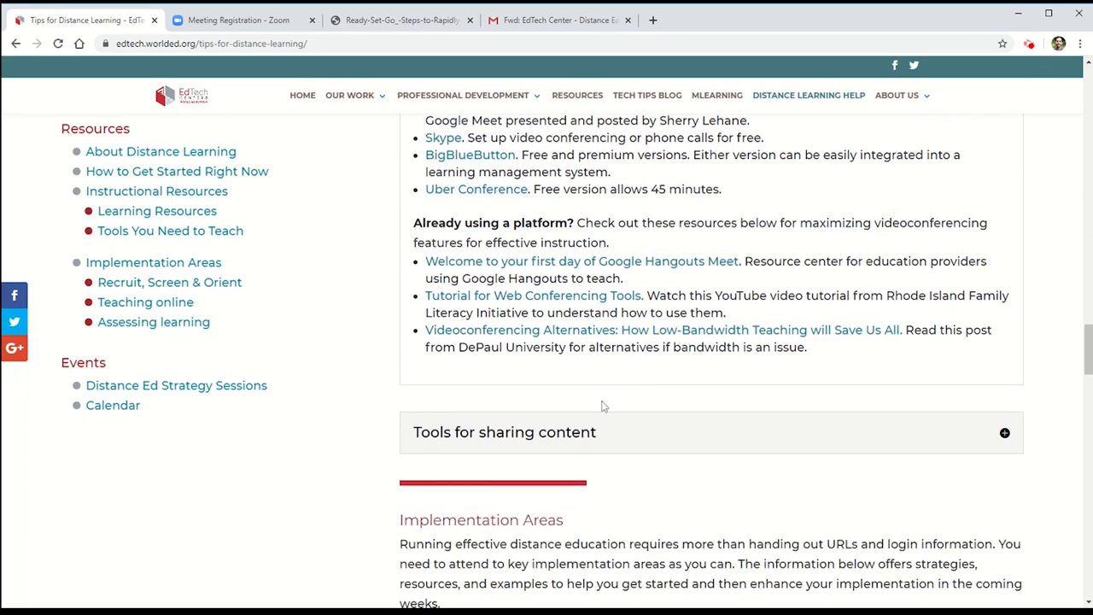
scroll("down", 3)
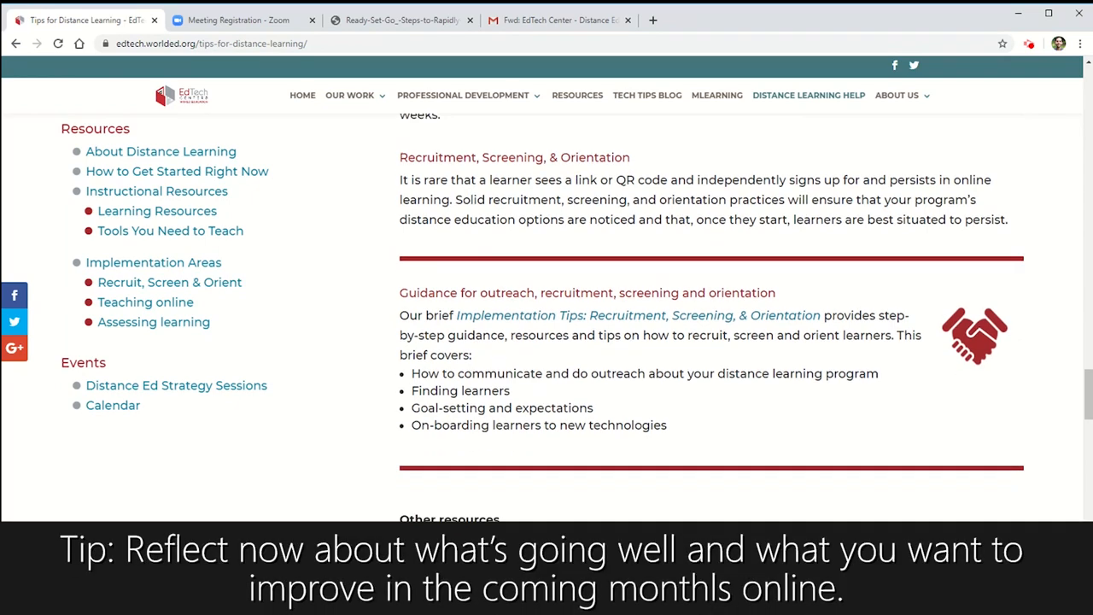
scroll("down", 3)
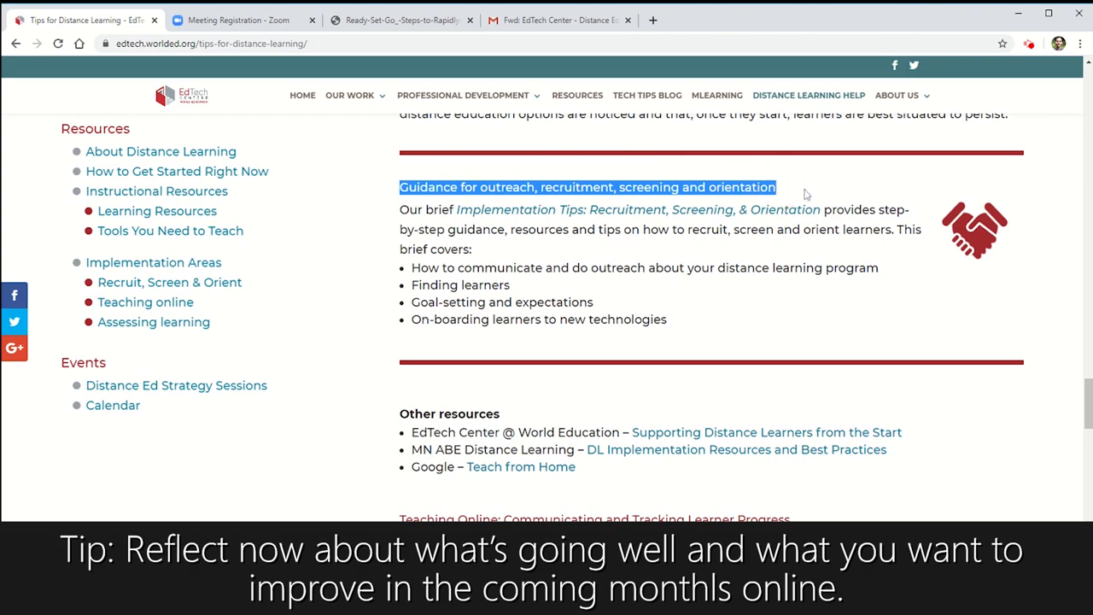
scroll("down", 3)
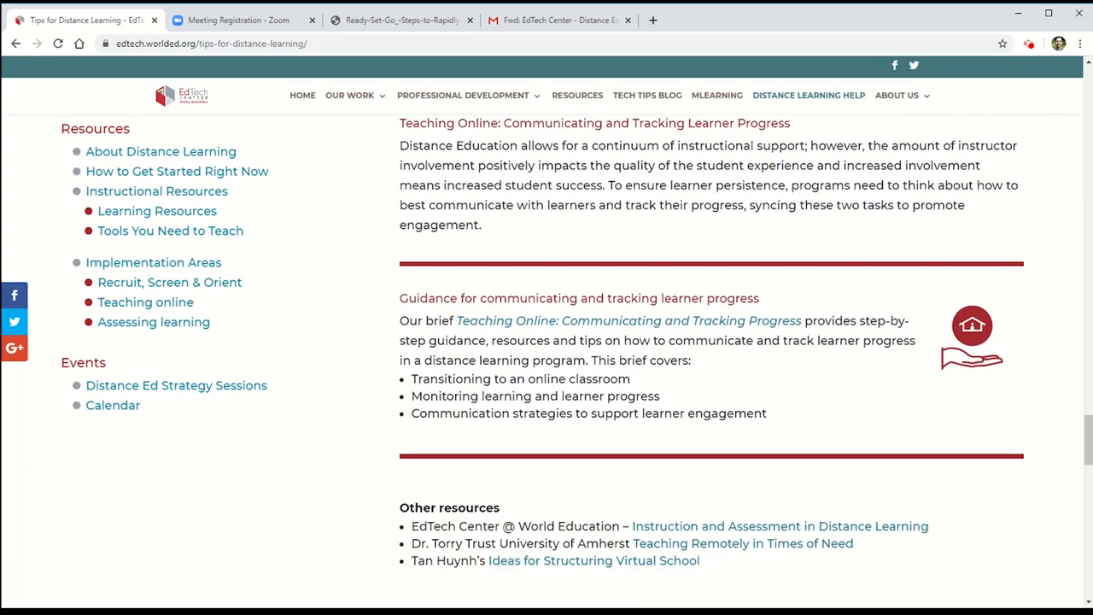
scroll("up", 3)
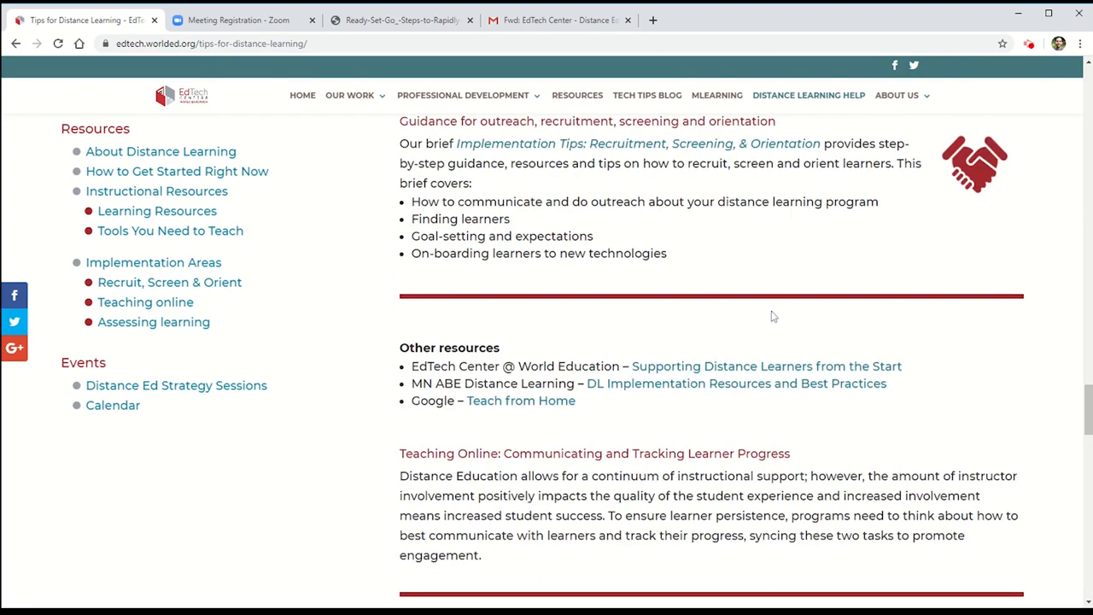
scroll("down", 3)
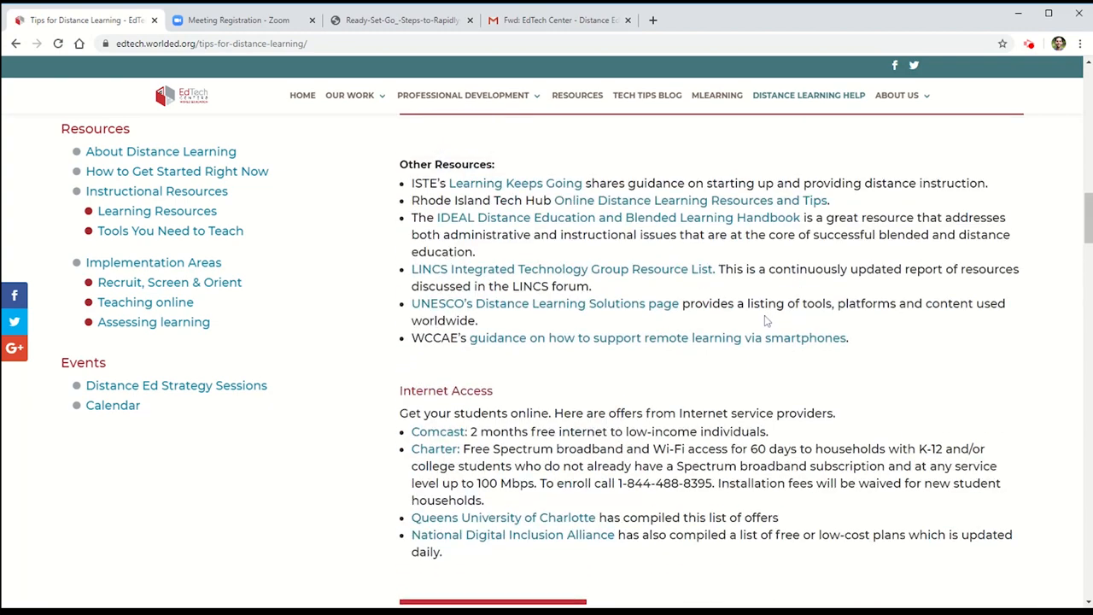
left_click(618, 217)
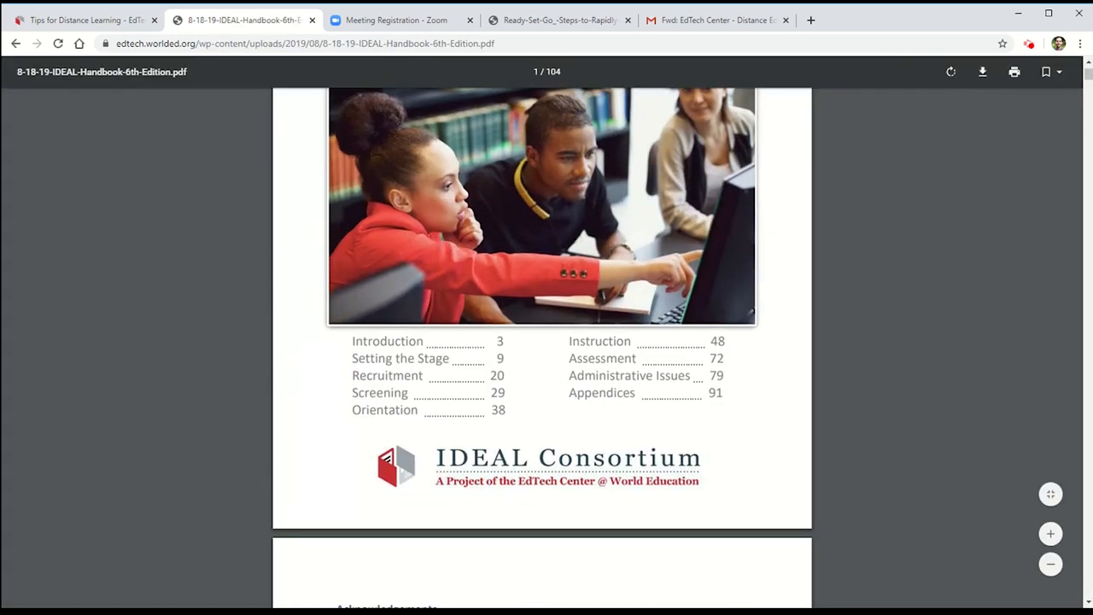
Select the handbook's Screening and Assessment chapters, then return to the Tips for Distance Learning tab
double_click(387, 375)
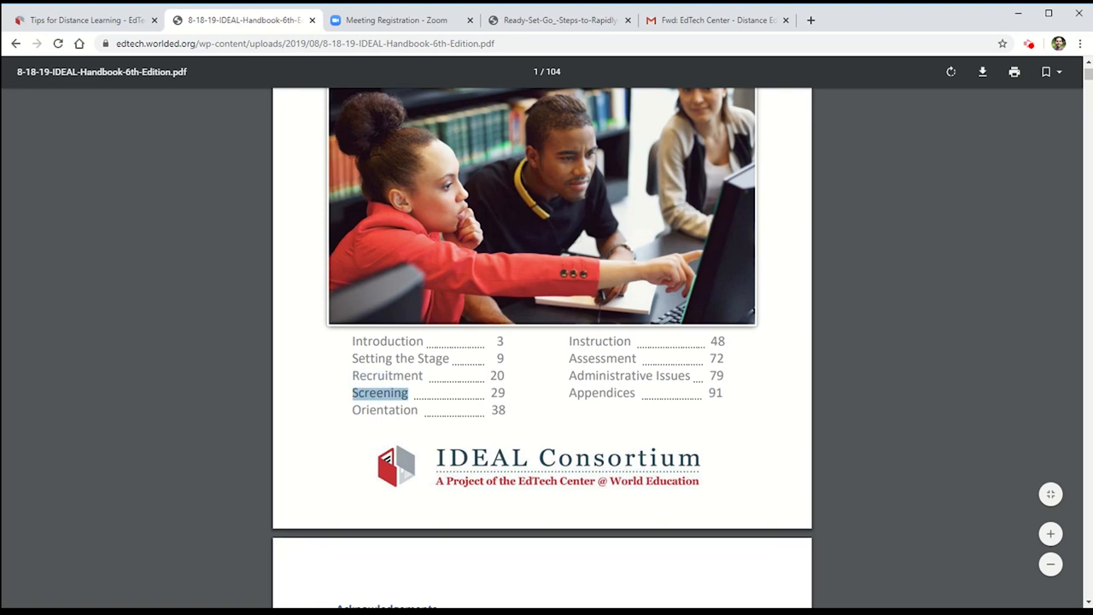
left_click(600, 341)
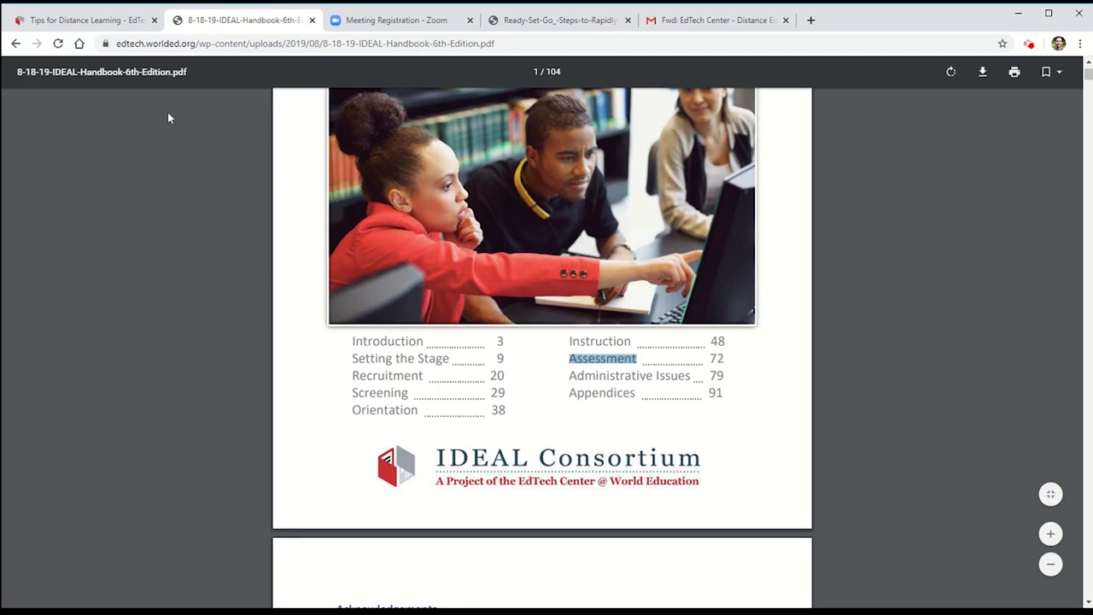
left_click(81, 20)
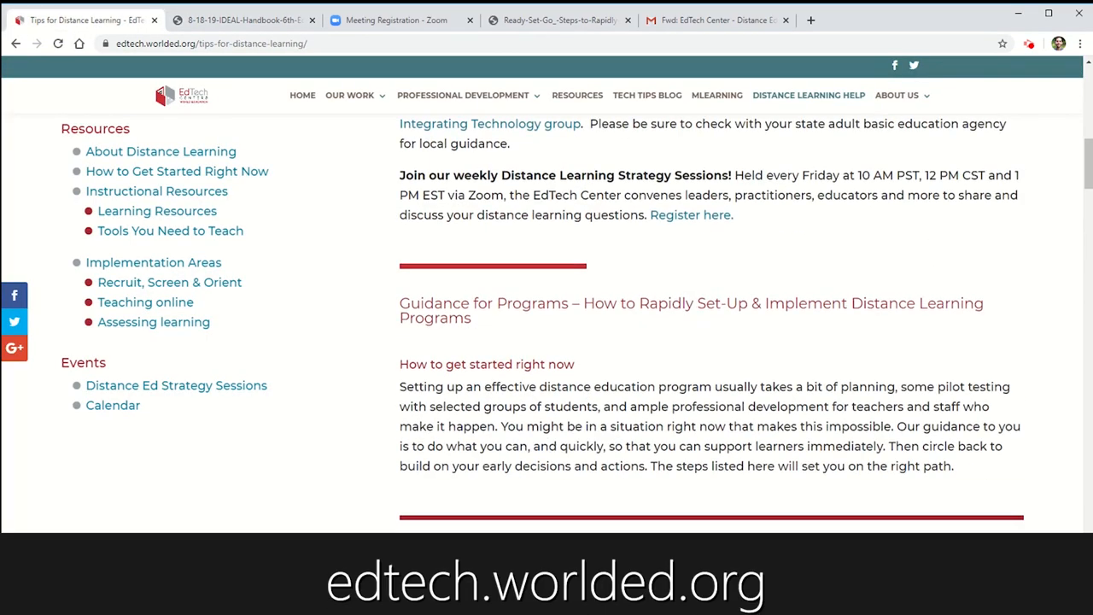
scroll("up", 3)
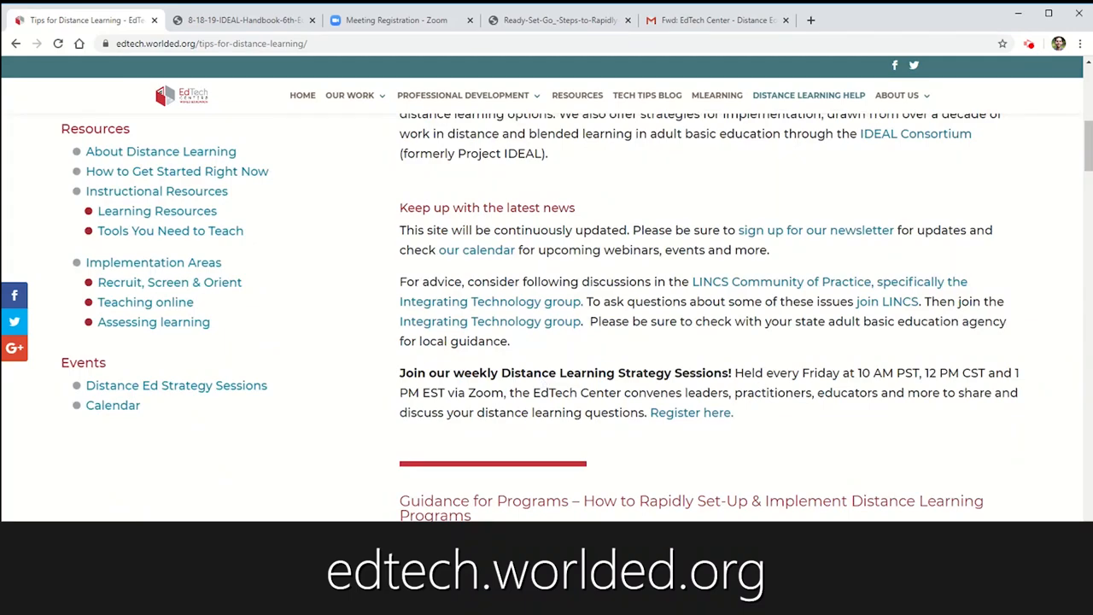
scroll("down", 3)
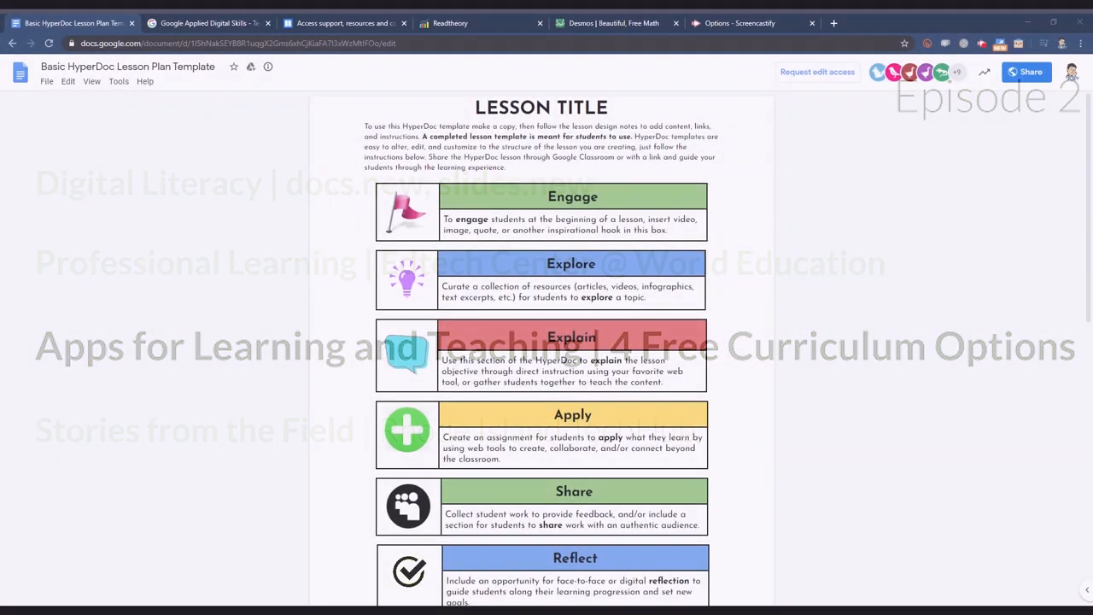
Scroll through the Basic HyperDoc Lesson Plan Template, then switch to the Applied Digital Skills tab
scroll("down", 3)
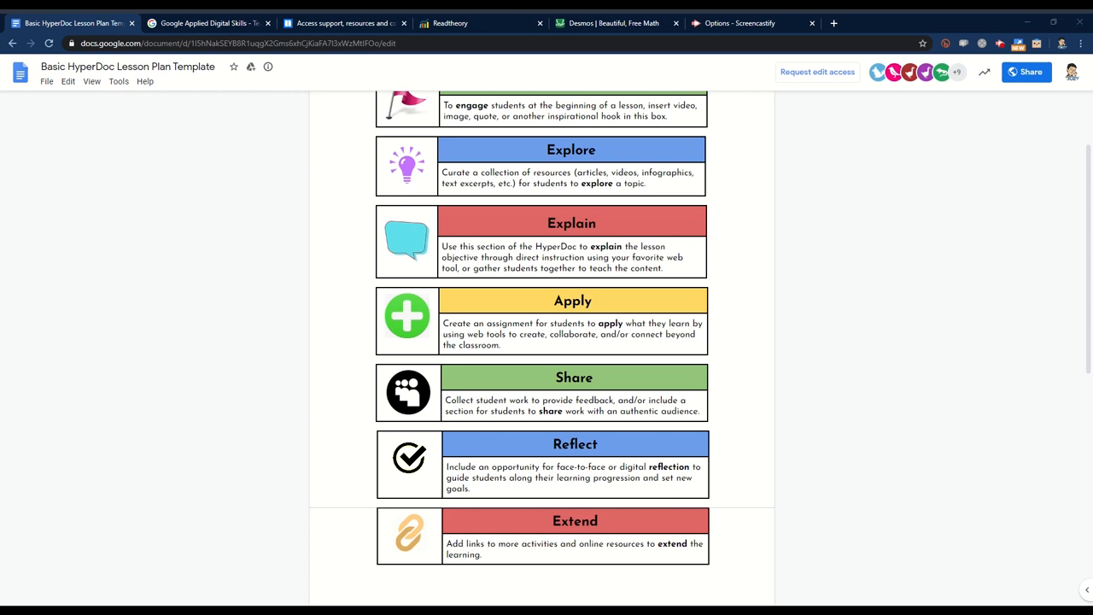
scroll("down", 3)
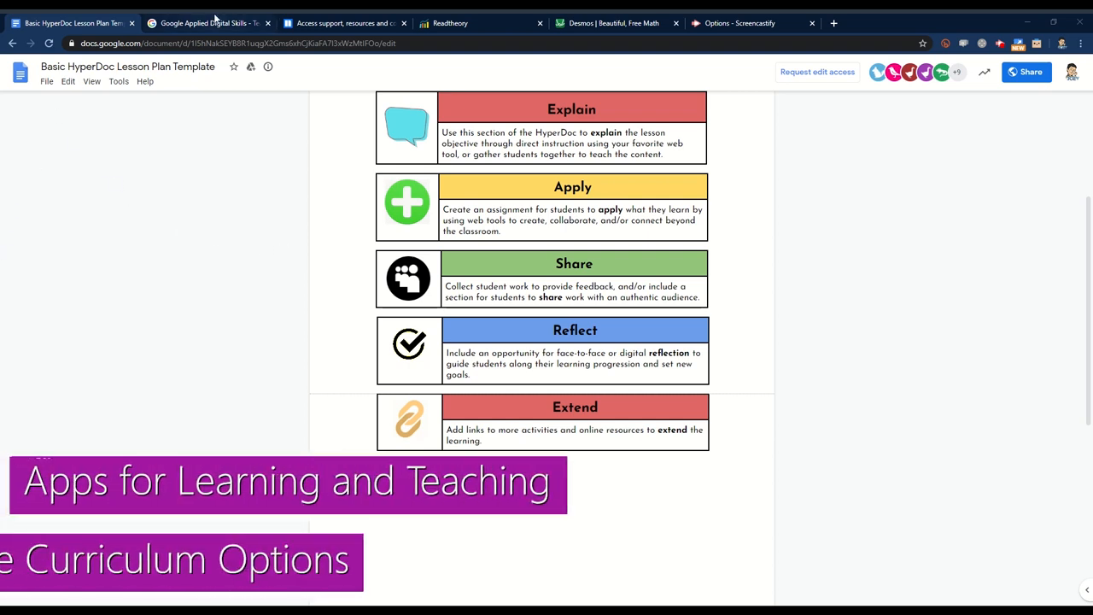
left_click(209, 23)
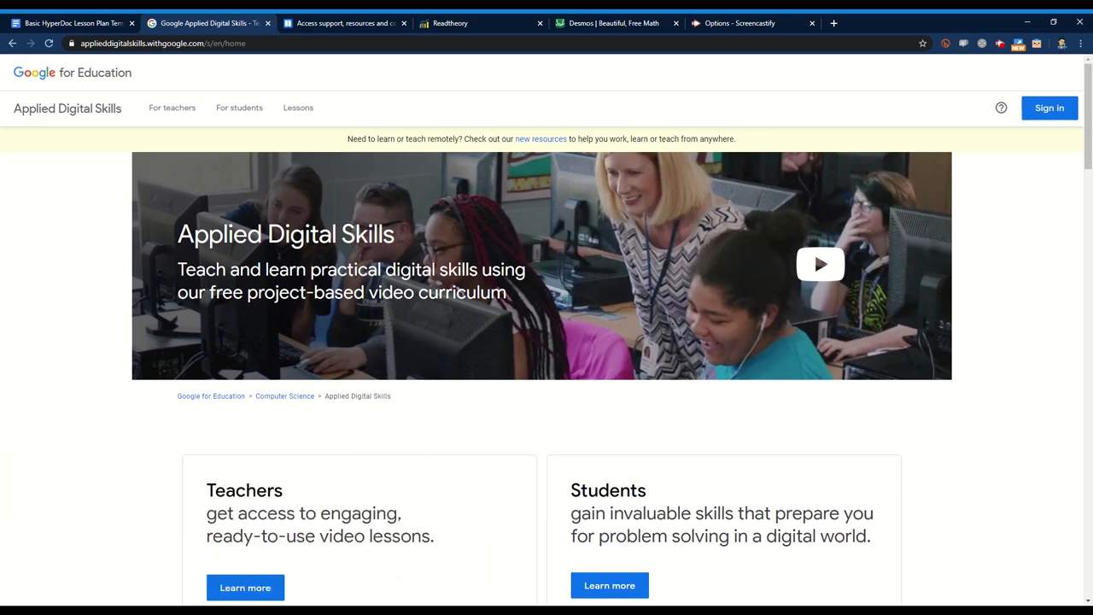
Open the Applied Digital Skills Lessons catalogue filtered to the Adult Learners audience and browse results
scroll("down", 3)
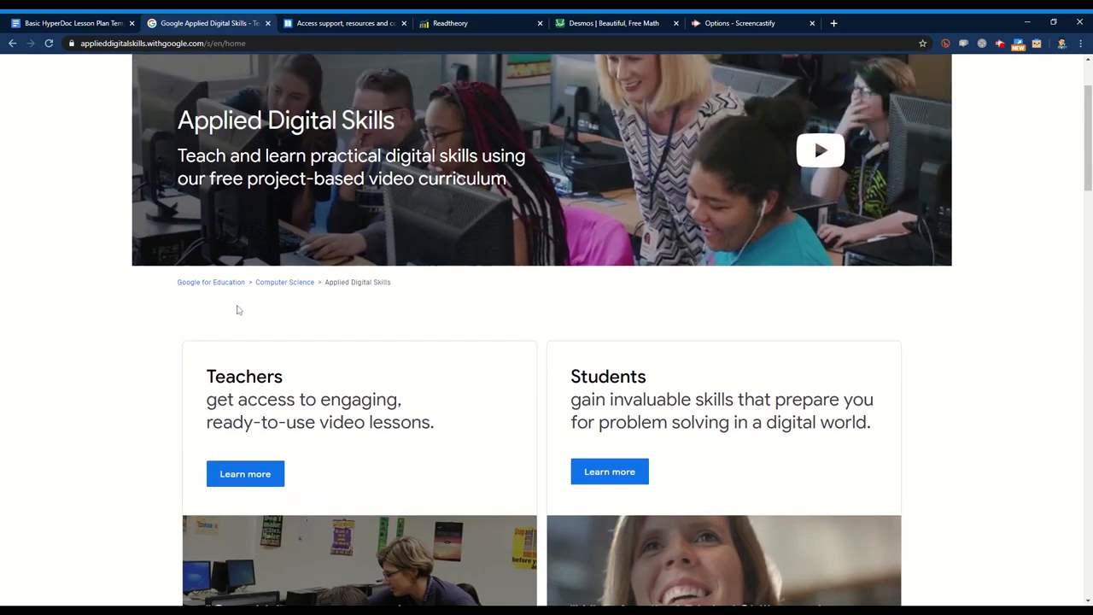
scroll("down", 3)
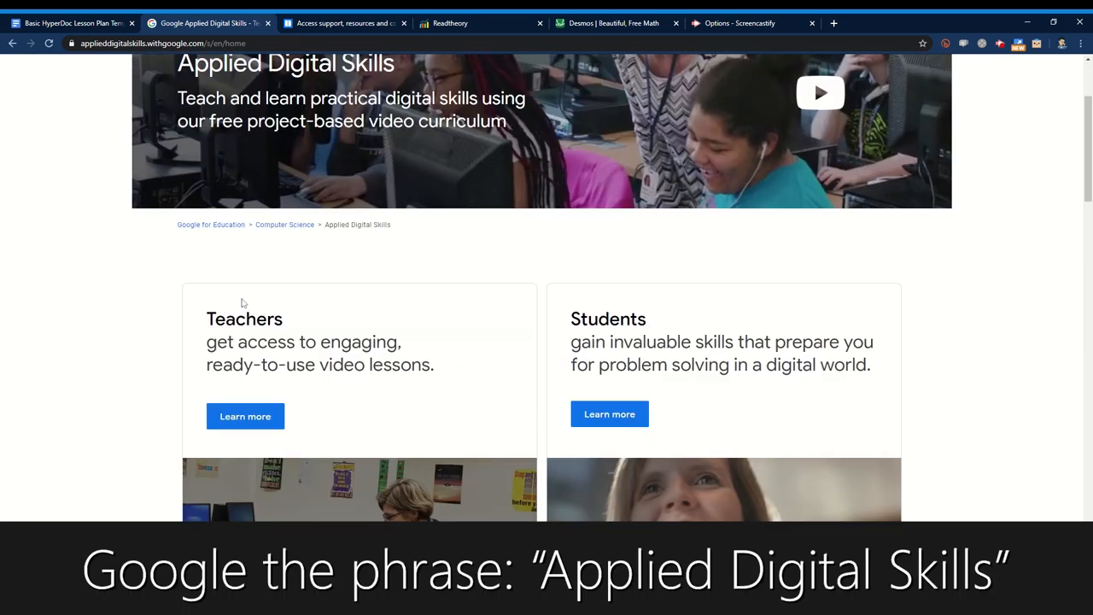
scroll("up", 3)
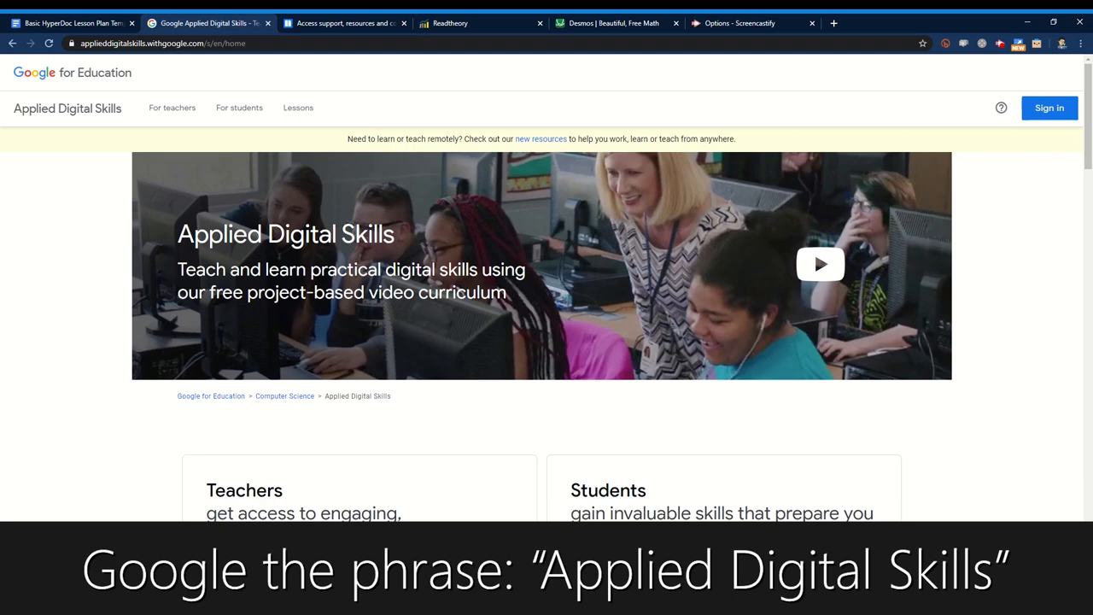
left_click(298, 108)
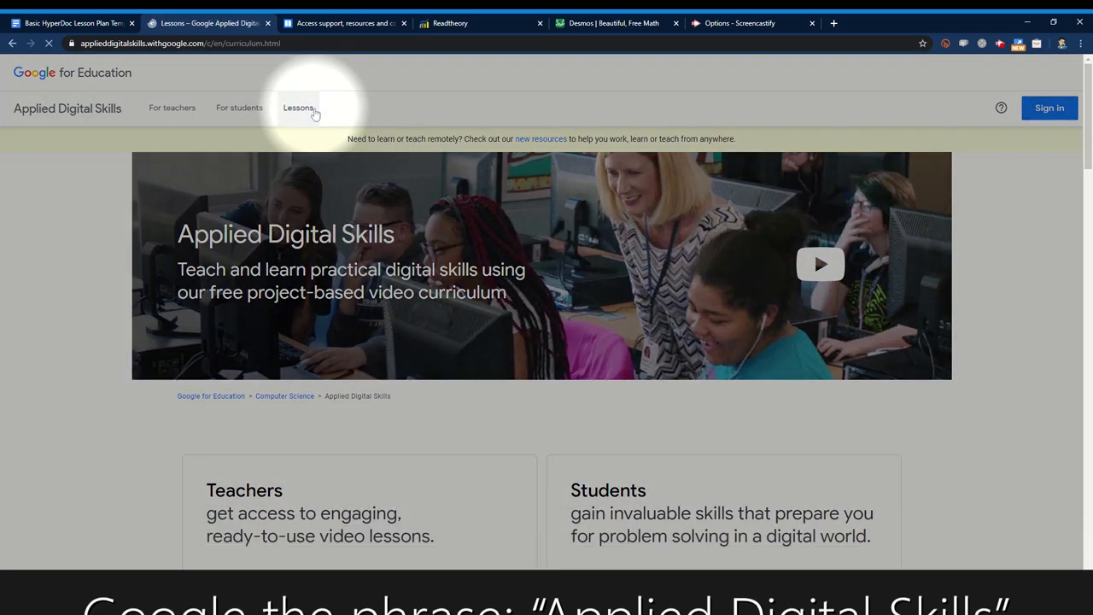
left_click(298, 107)
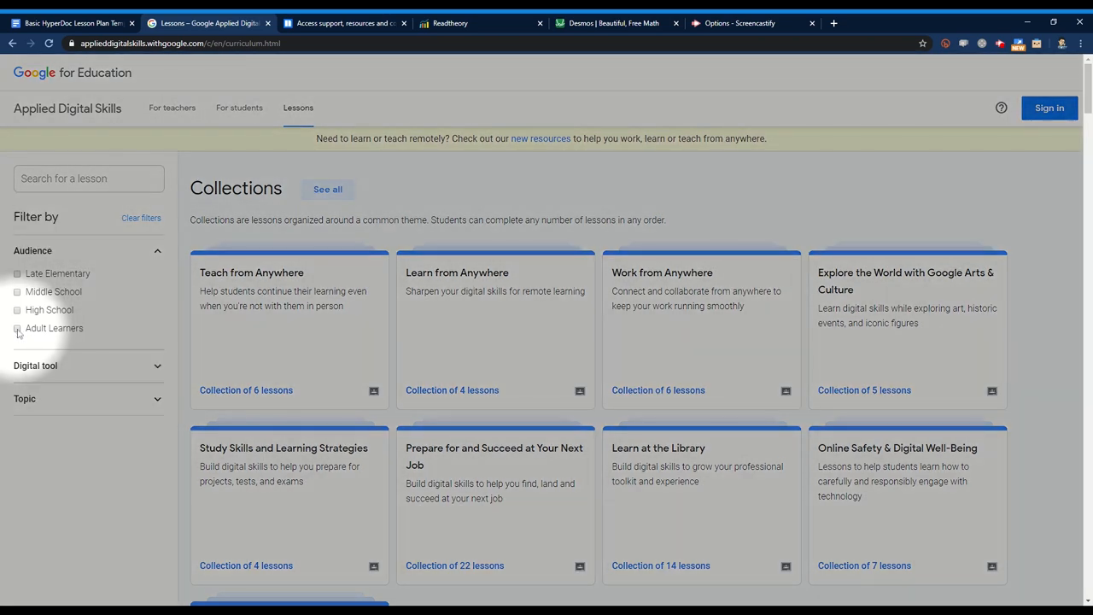
left_click(17, 328)
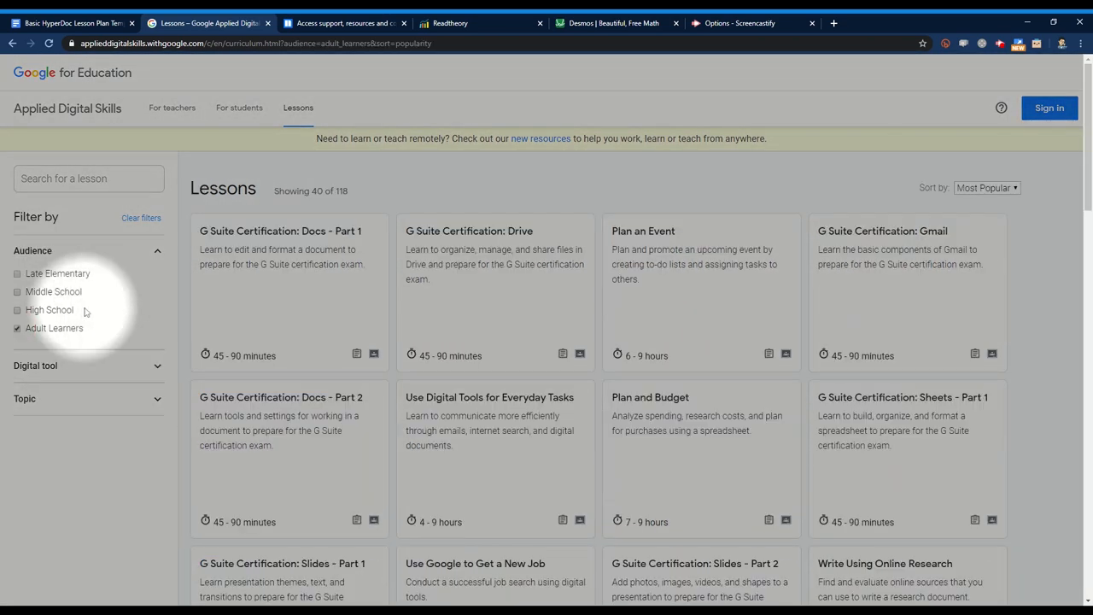
scroll("down", 3)
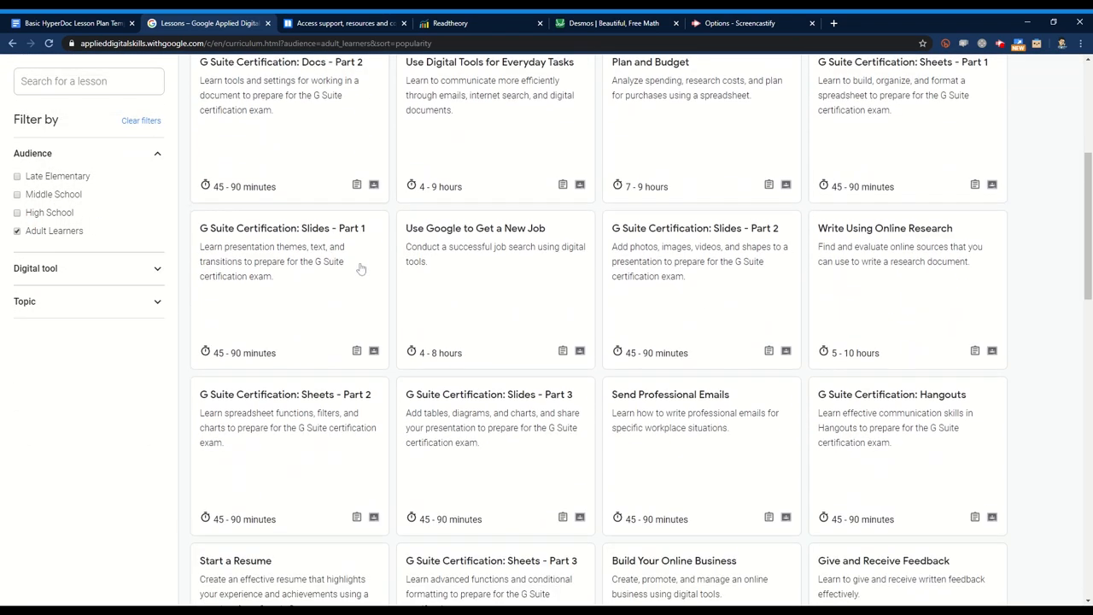
scroll("down", 3)
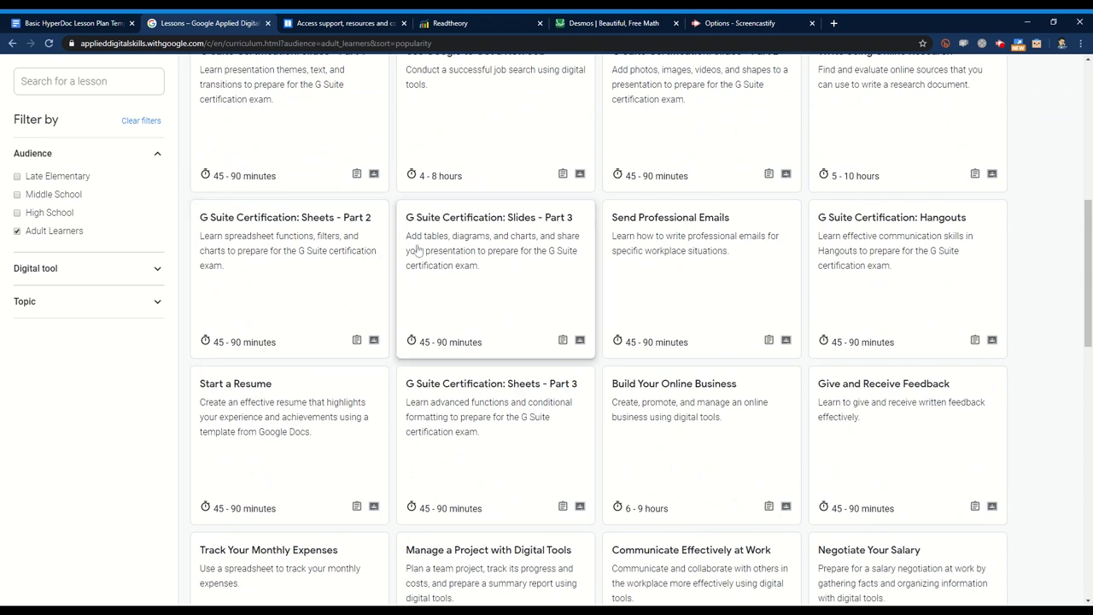
mouse_move(447, 246)
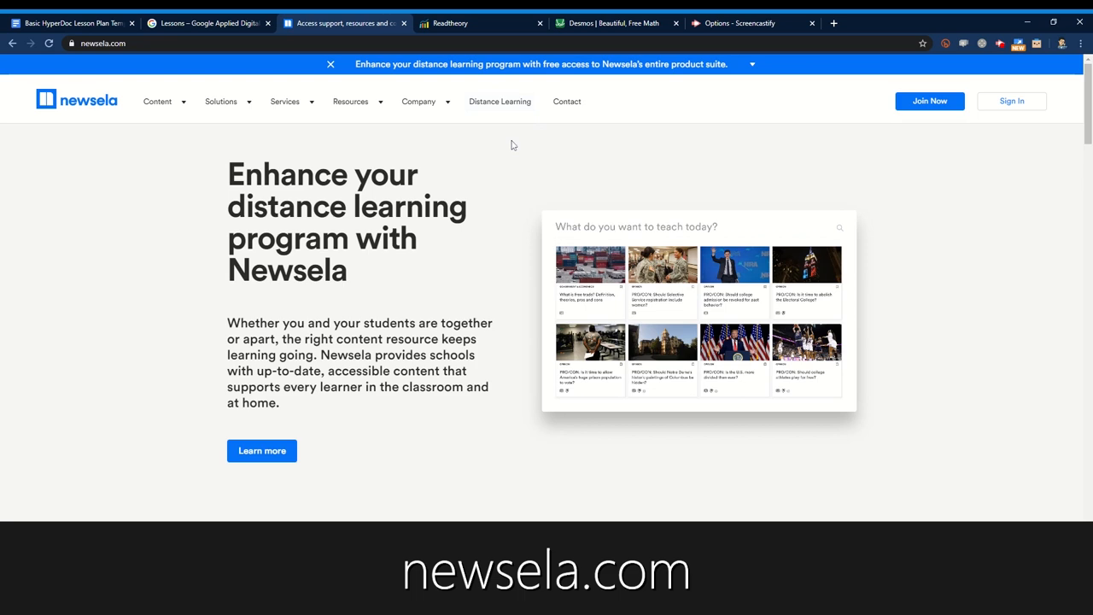
Open Newsela's Distance Learning page, then switch to the ReadTheory tab
scroll("down", 3)
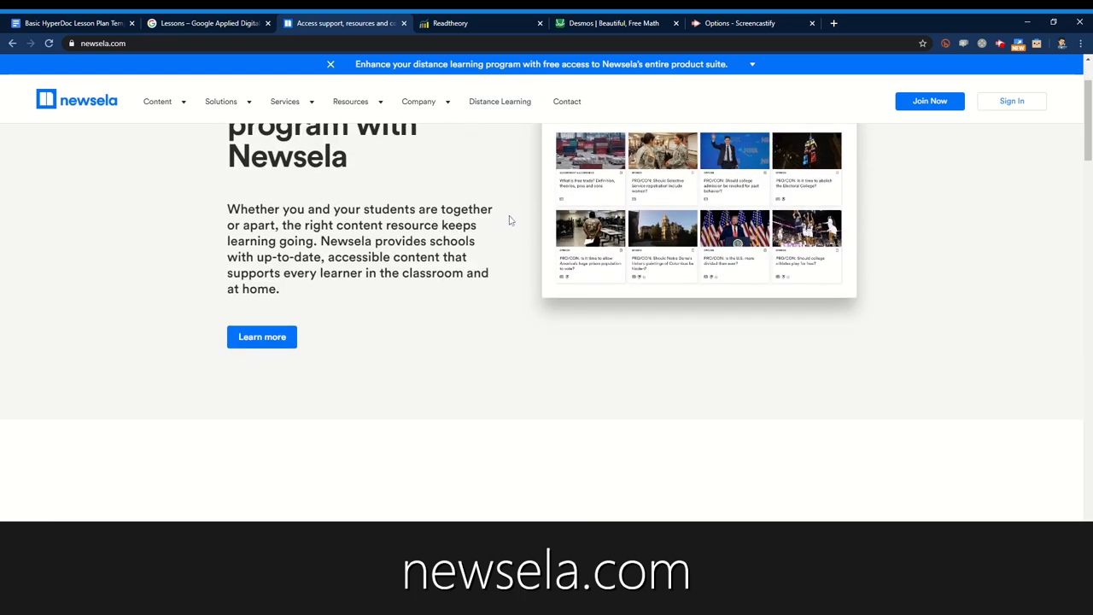
scroll("up", 3)
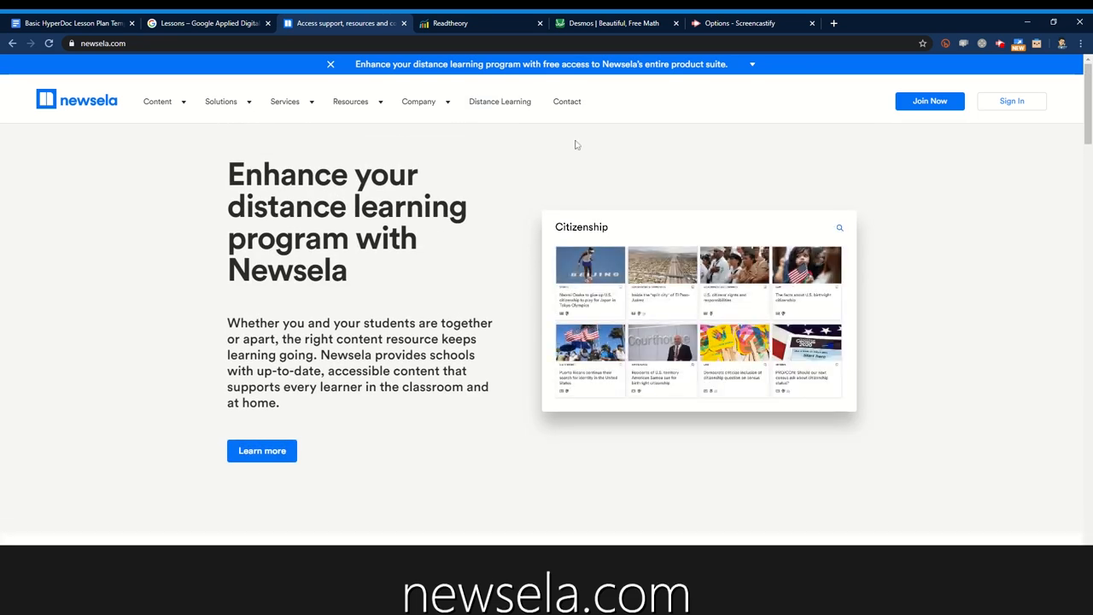
left_click(499, 101)
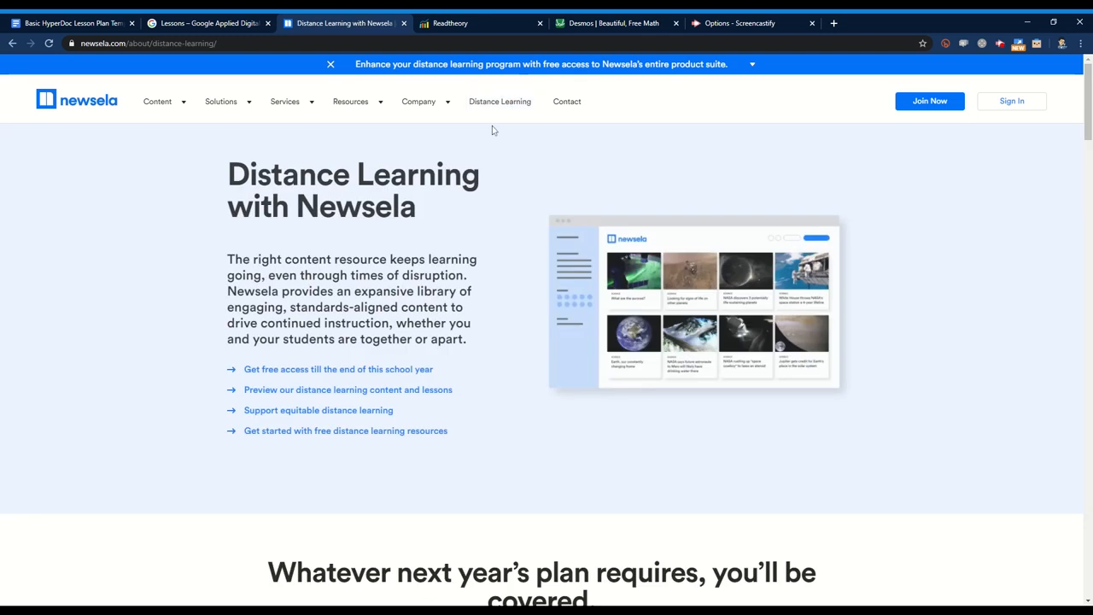
mouse_move(502, 278)
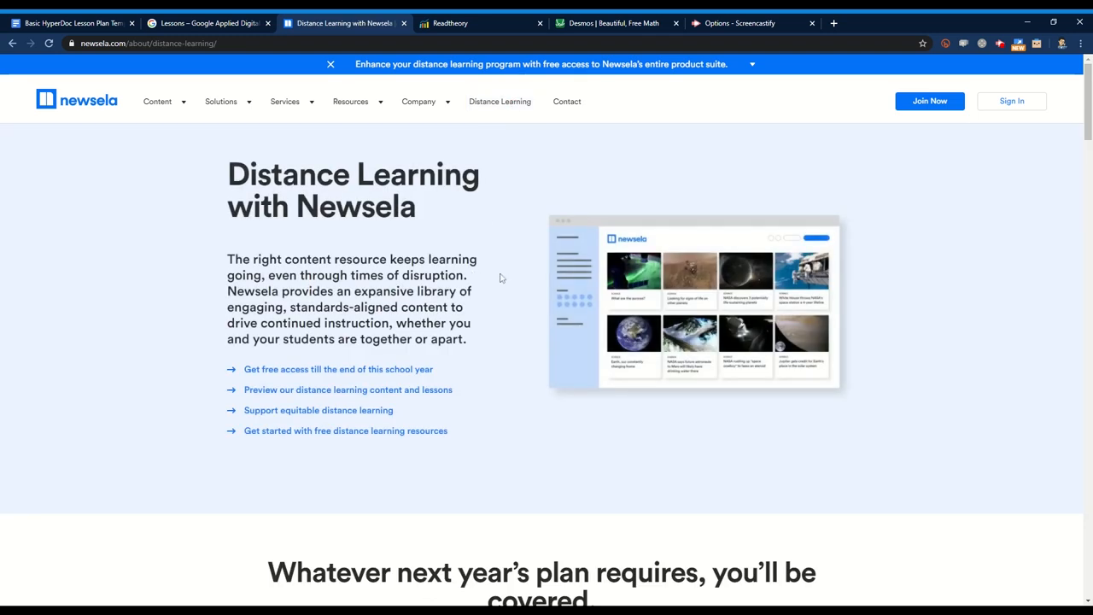
mouse_move(368, 229)
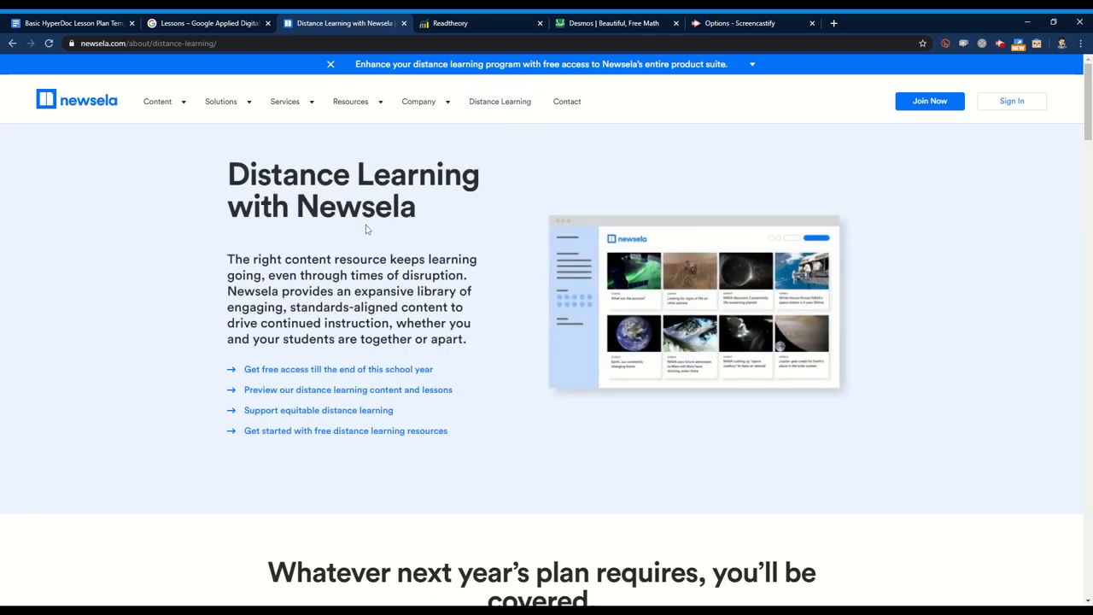
left_click(402, 162)
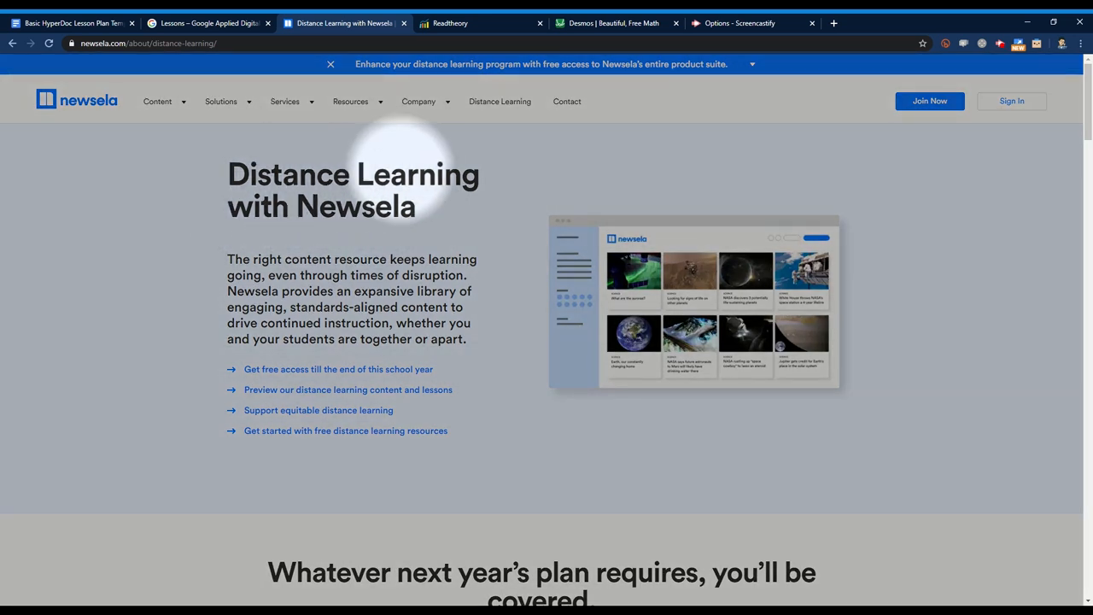
left_click(450, 24)
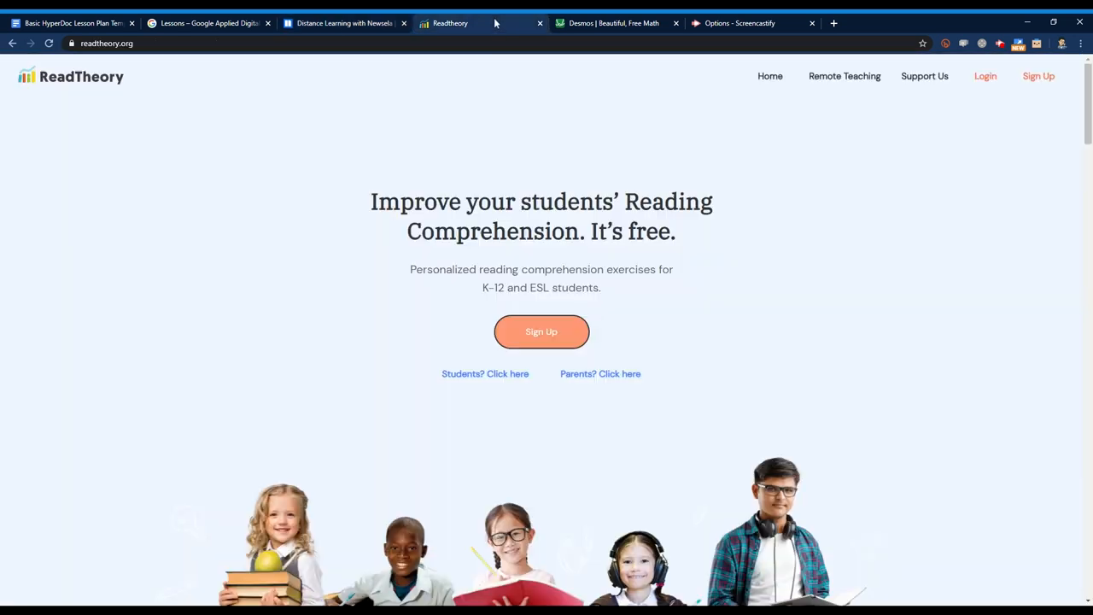
Skim ReadTheory's Remote Teaching article, then switch to the Desmos tab
scroll("down", 3)
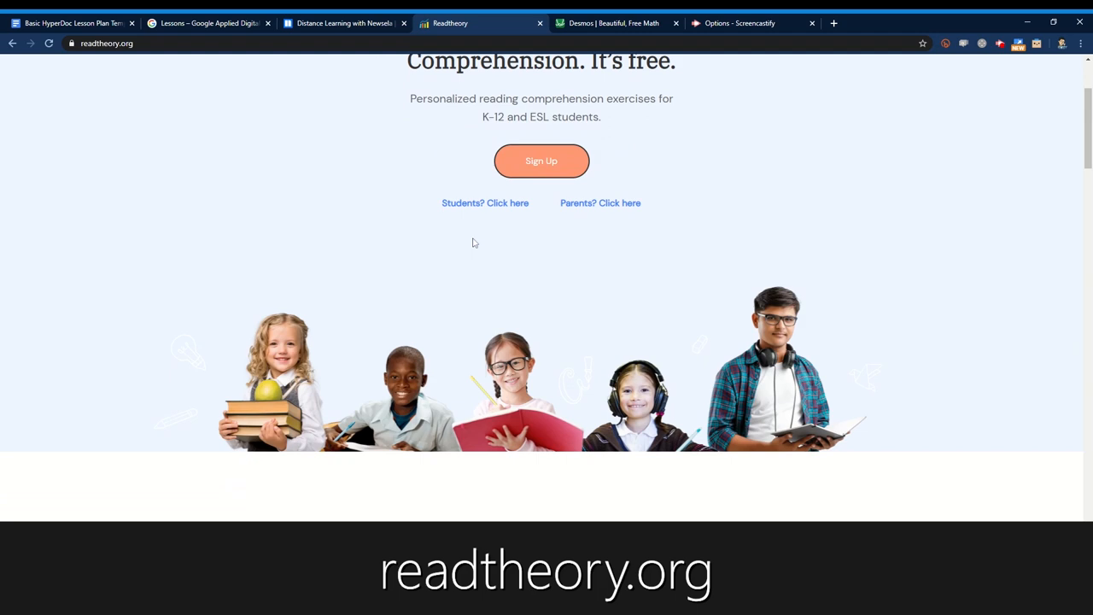
scroll("up", 3)
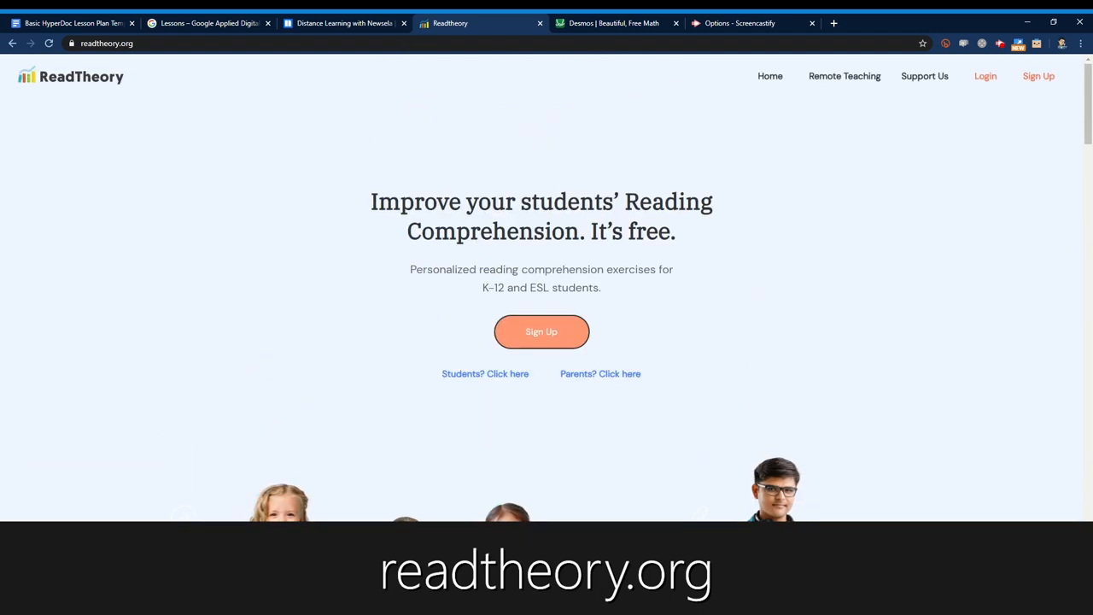
left_click(843, 76)
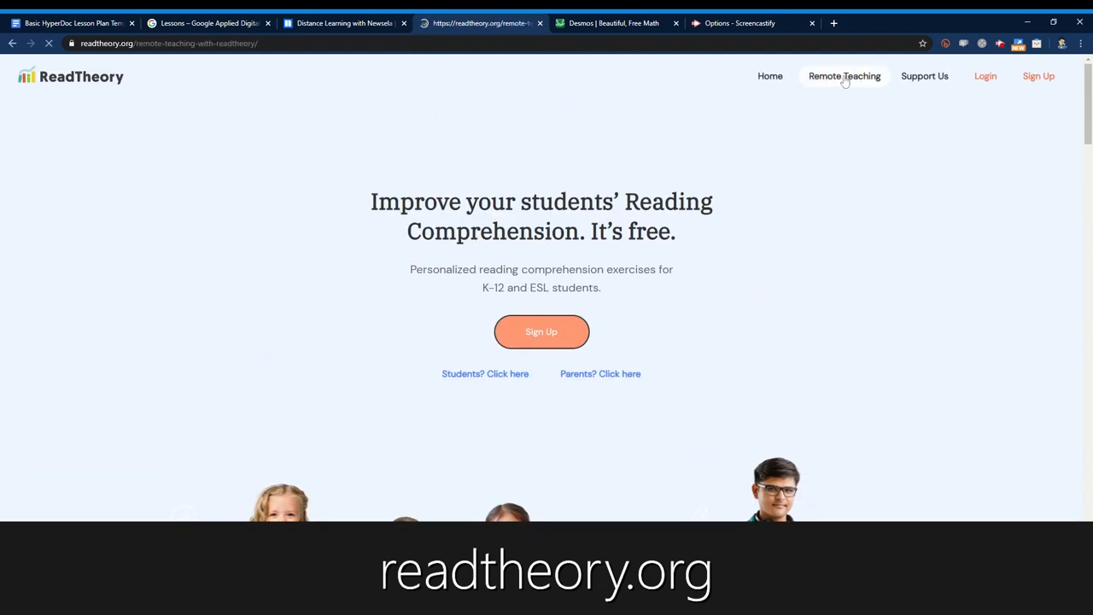
scroll("down", 3)
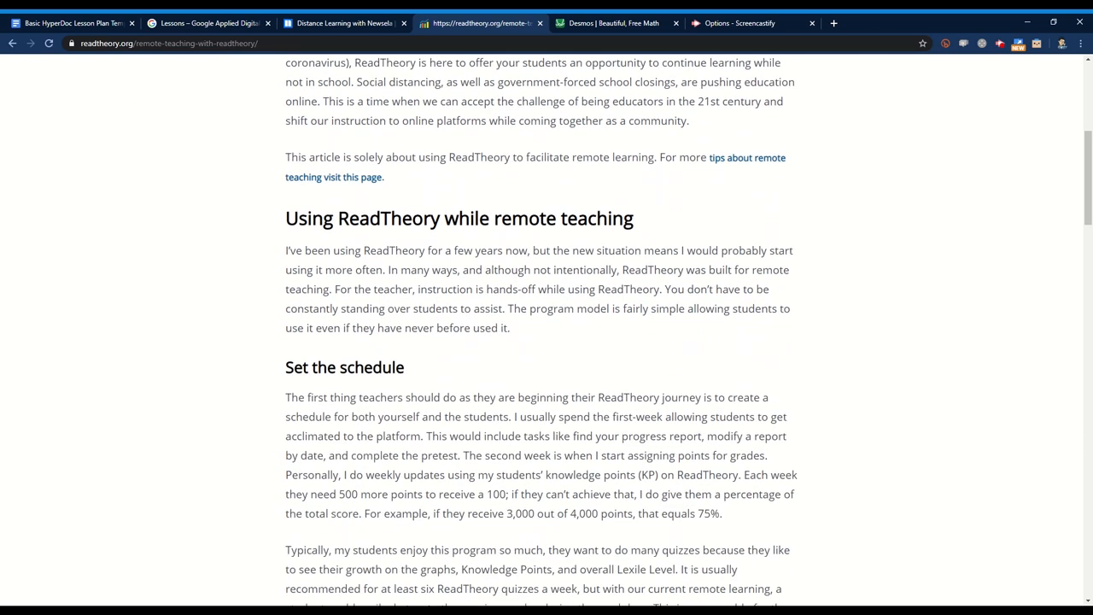
left_click(611, 23)
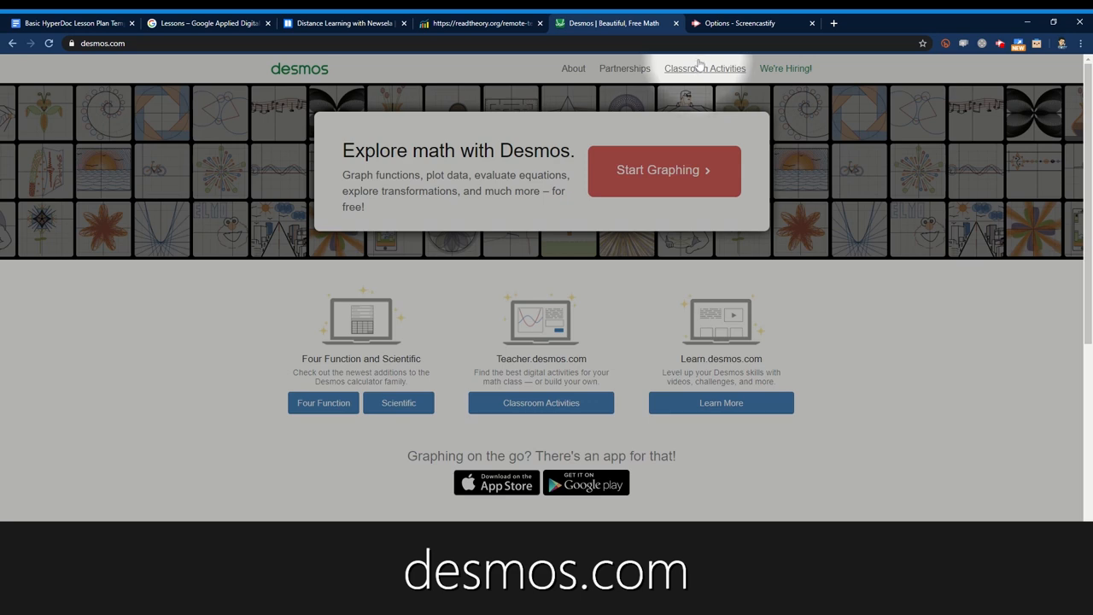
Open and browse the Desmos Classroom Activities site
left_click(704, 68)
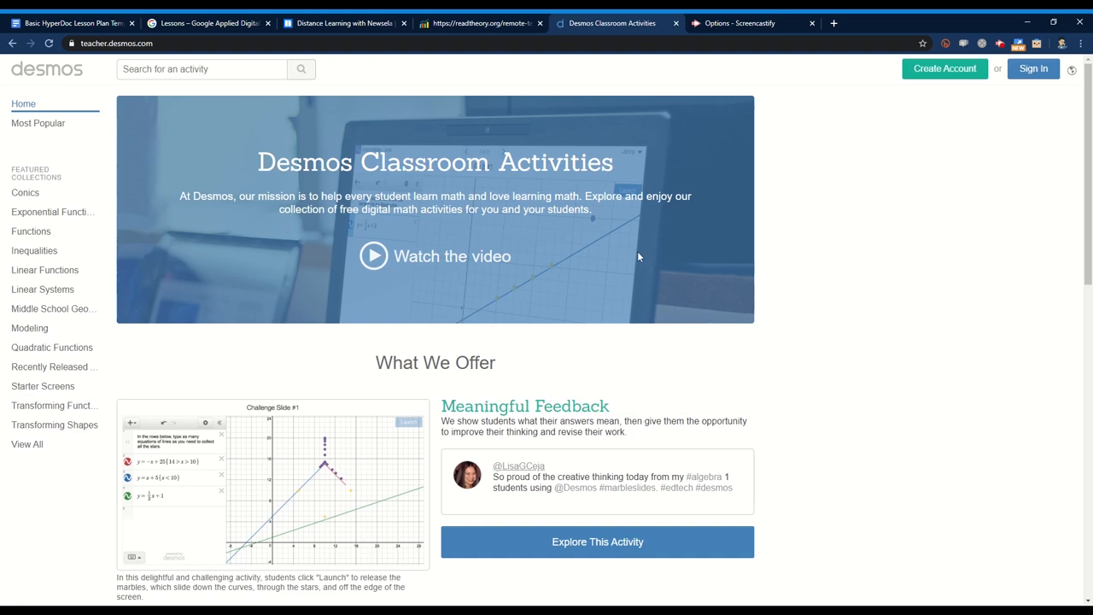
scroll("down", 3)
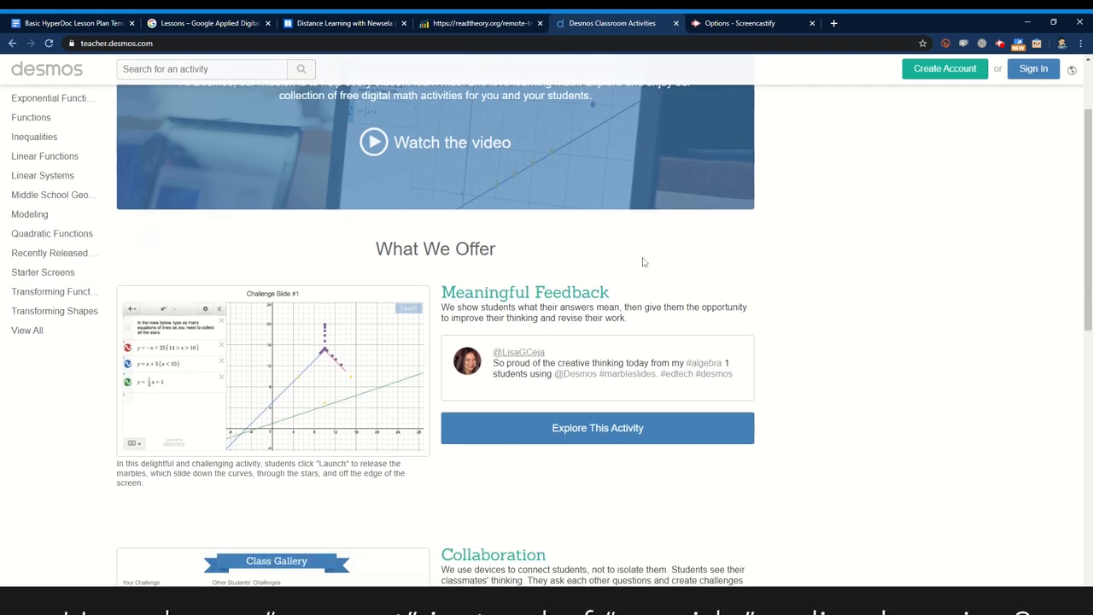
scroll("down", 3)
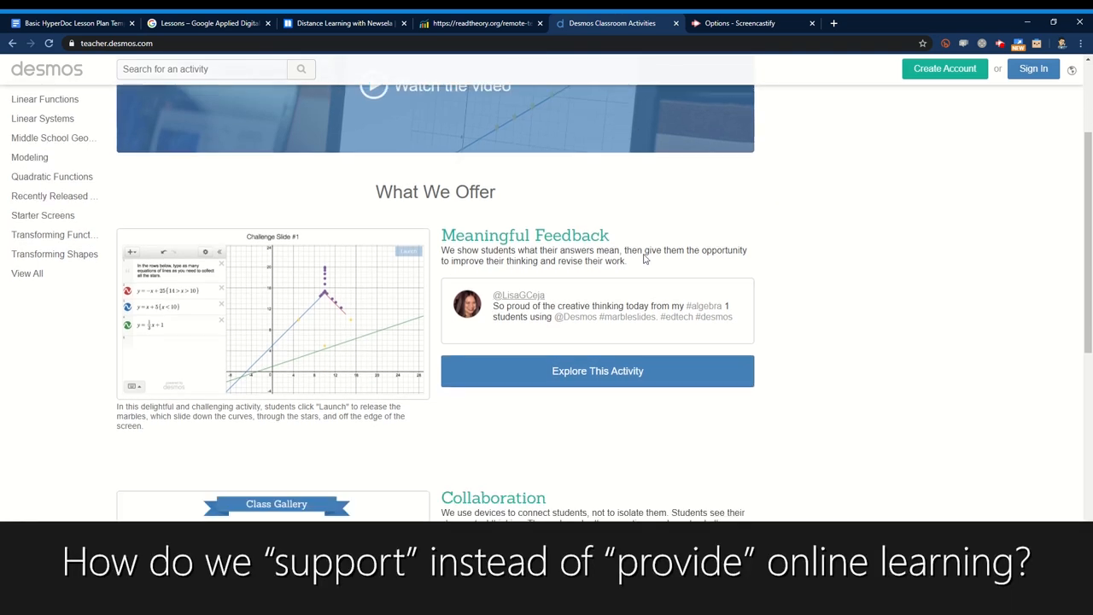
scroll("down", 3)
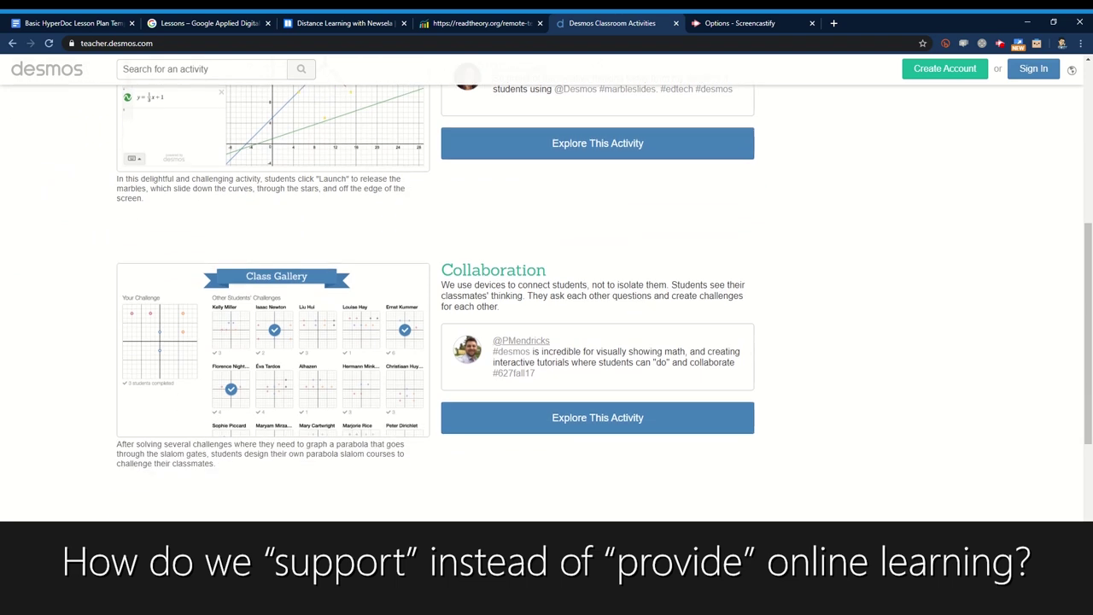
scroll("up", 3)
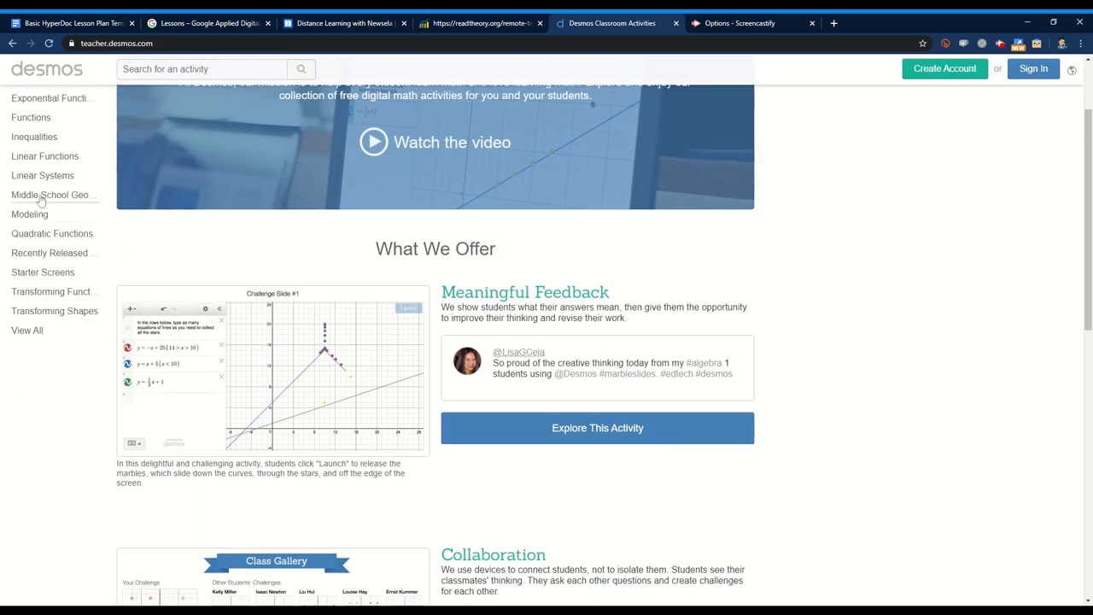
Show the Linear Functions activity collection and scroll through its list
left_click(45, 155)
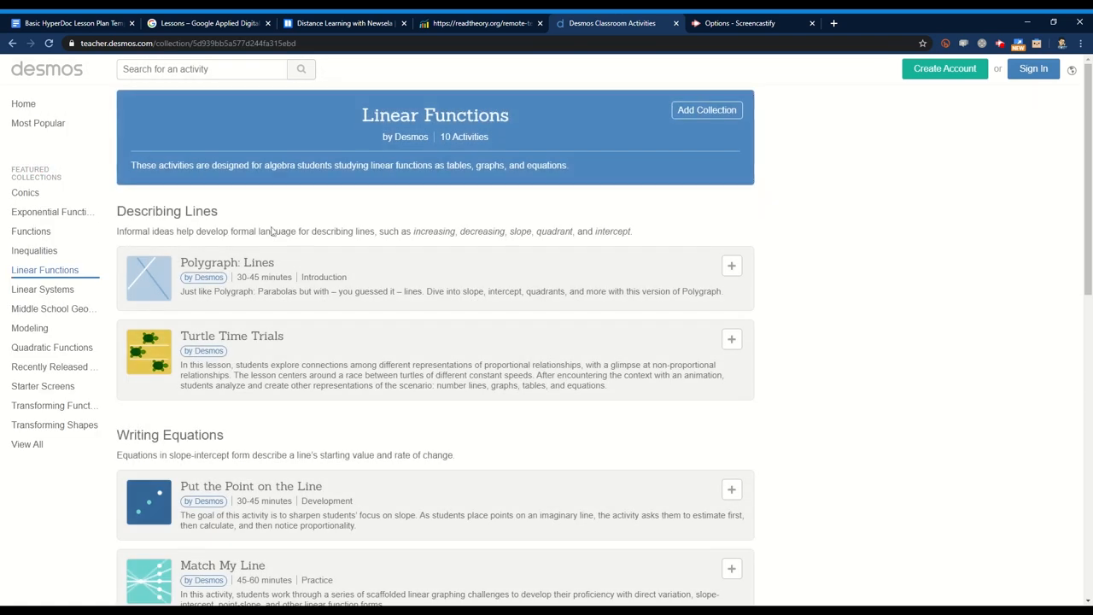
scroll("down", 3)
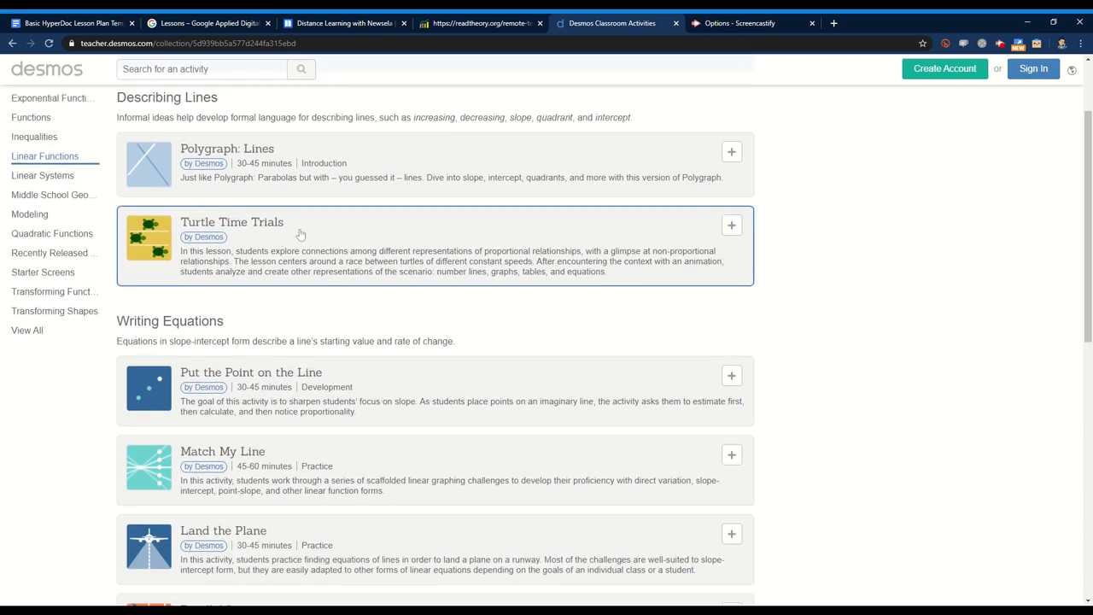
scroll("down", 3)
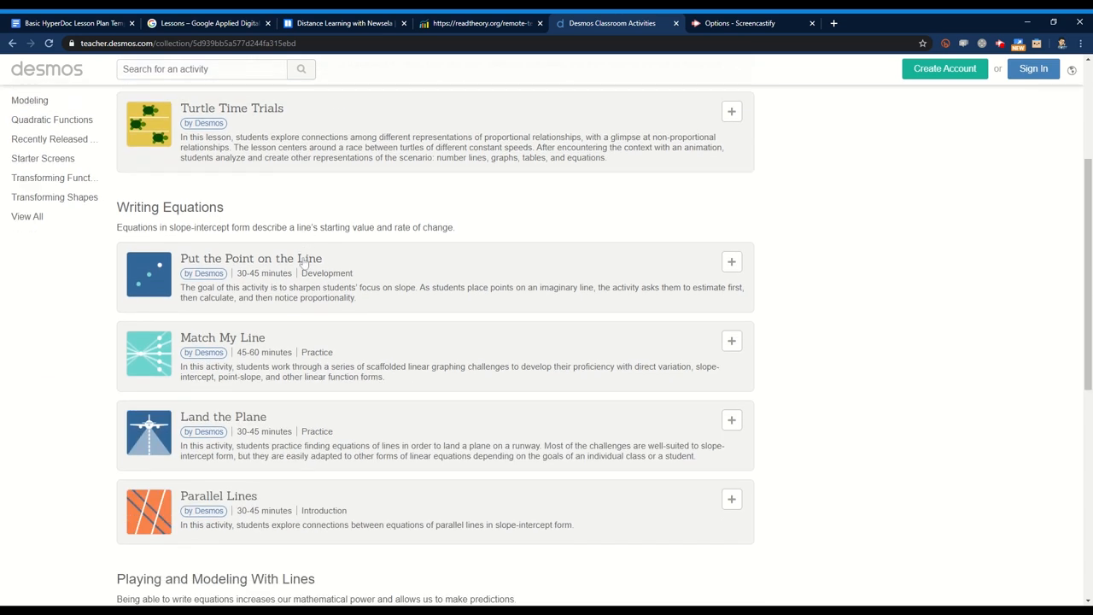
scroll("down", 3)
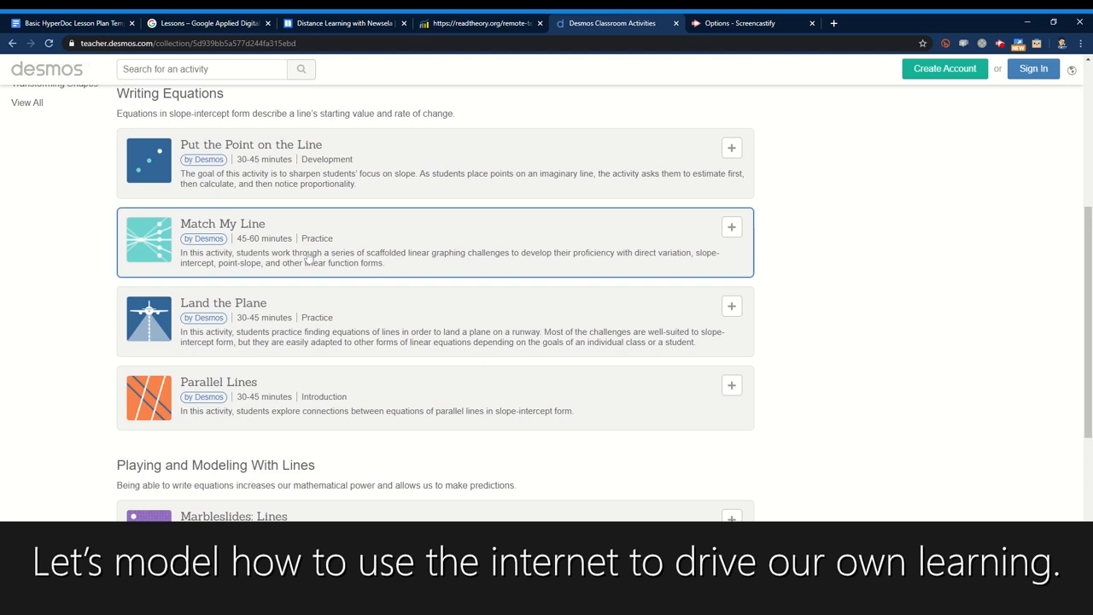
scroll("down", 3)
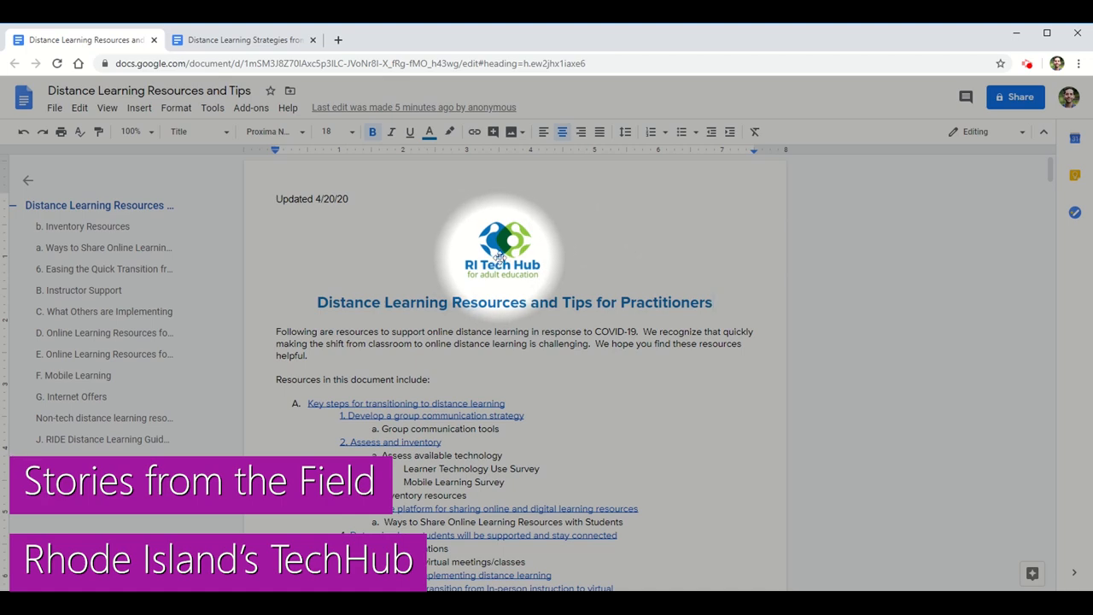
Scroll the Distance Learning Resources doc, then jump to 'C. What Others are Implementing'
scroll("down", 3)
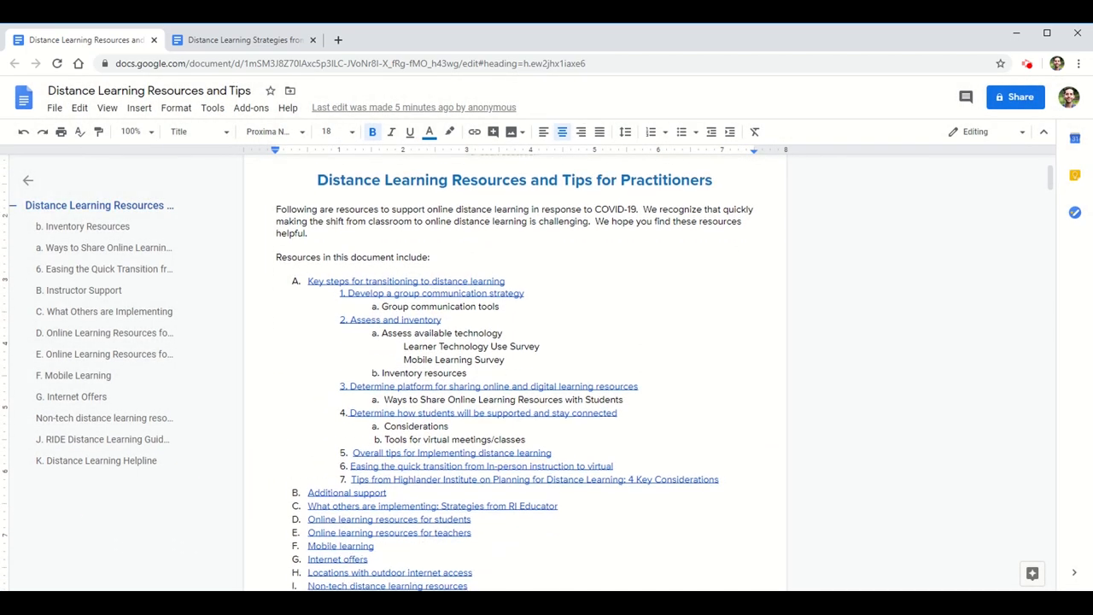
scroll("down", 3)
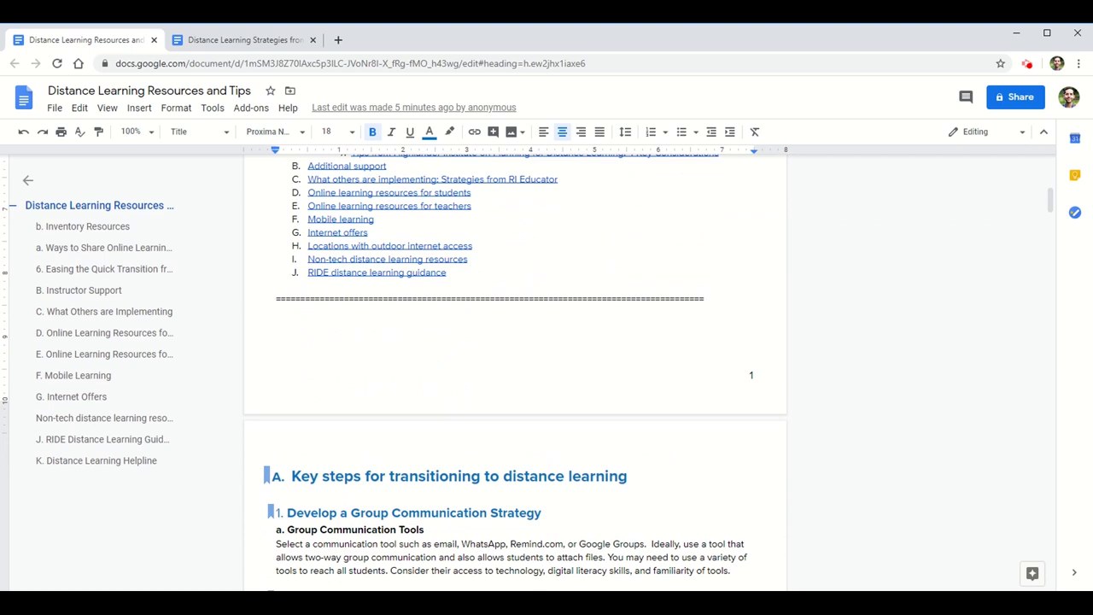
scroll("down", 3)
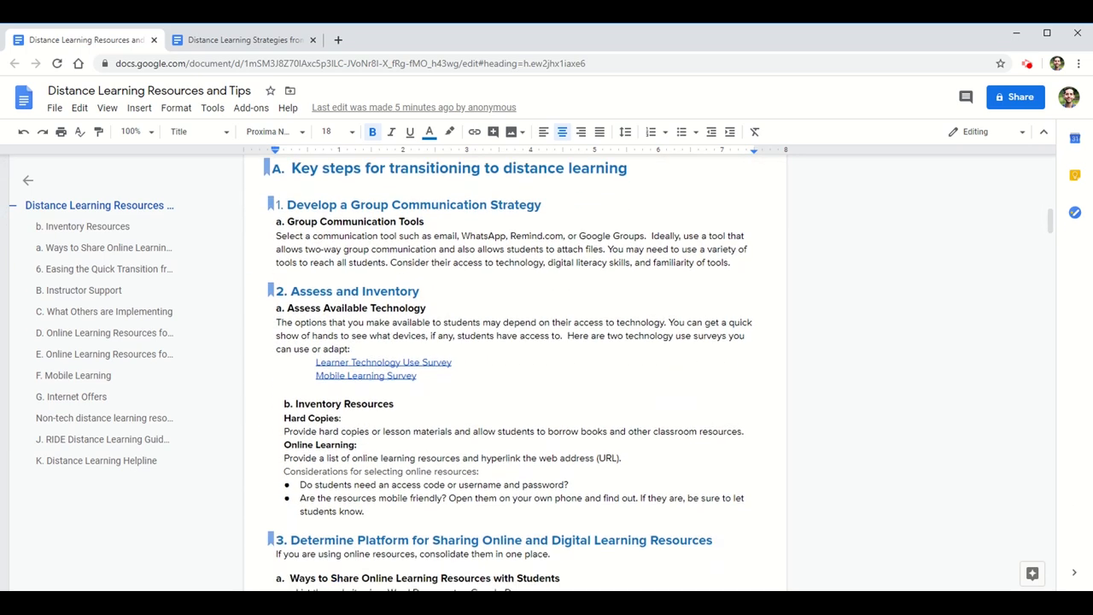
scroll("down", 3)
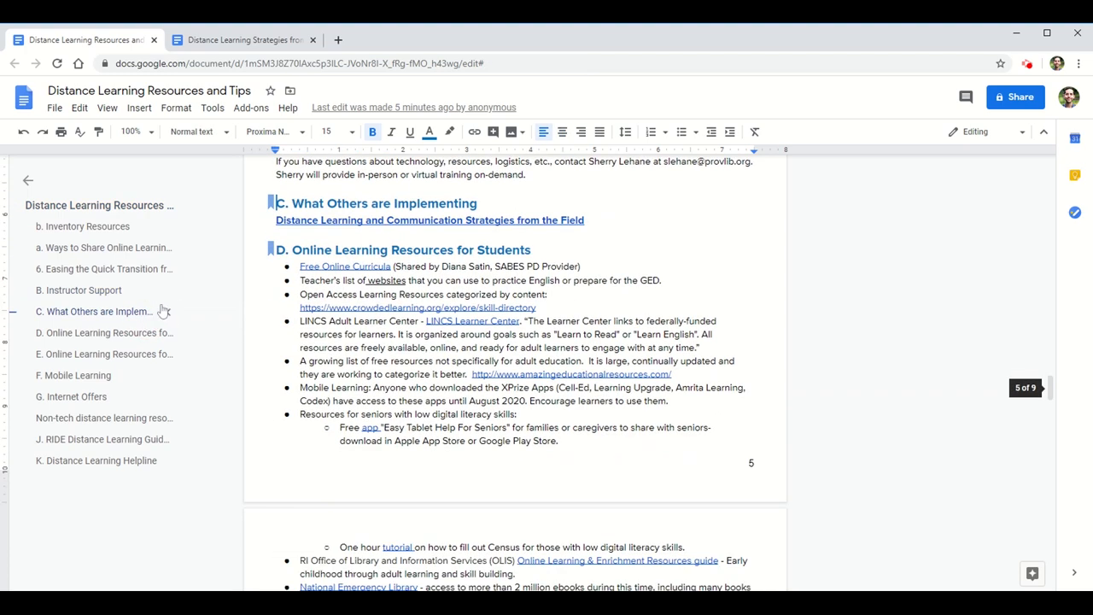
left_click(94, 311)
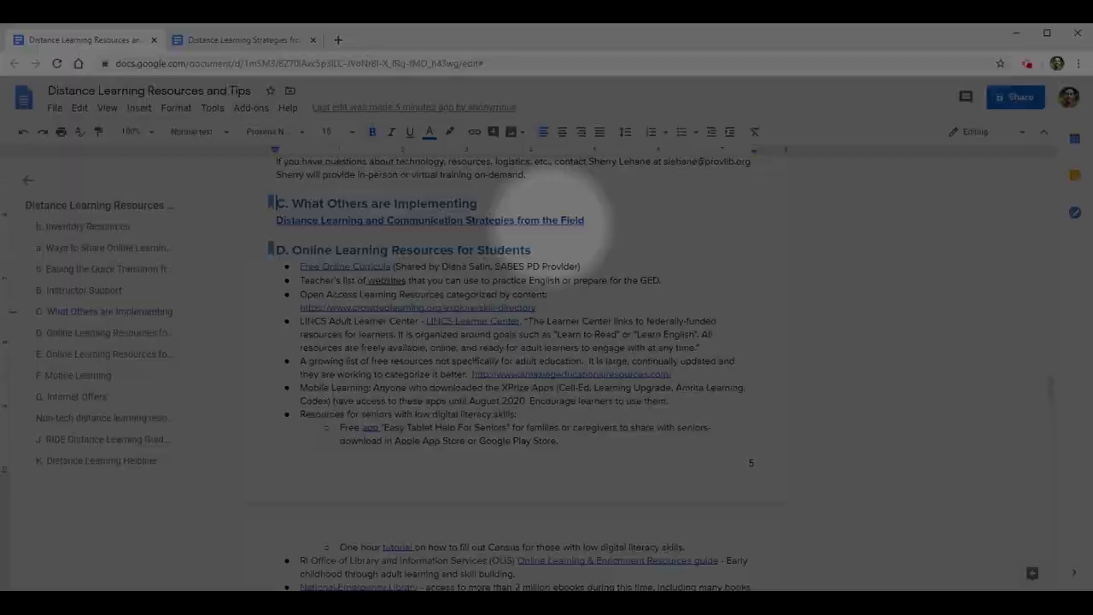
Open 'Distance Learning Strategies from the Field: March 2020' and scroll to the Week of 3/23/20 digest
left_click(242, 39)
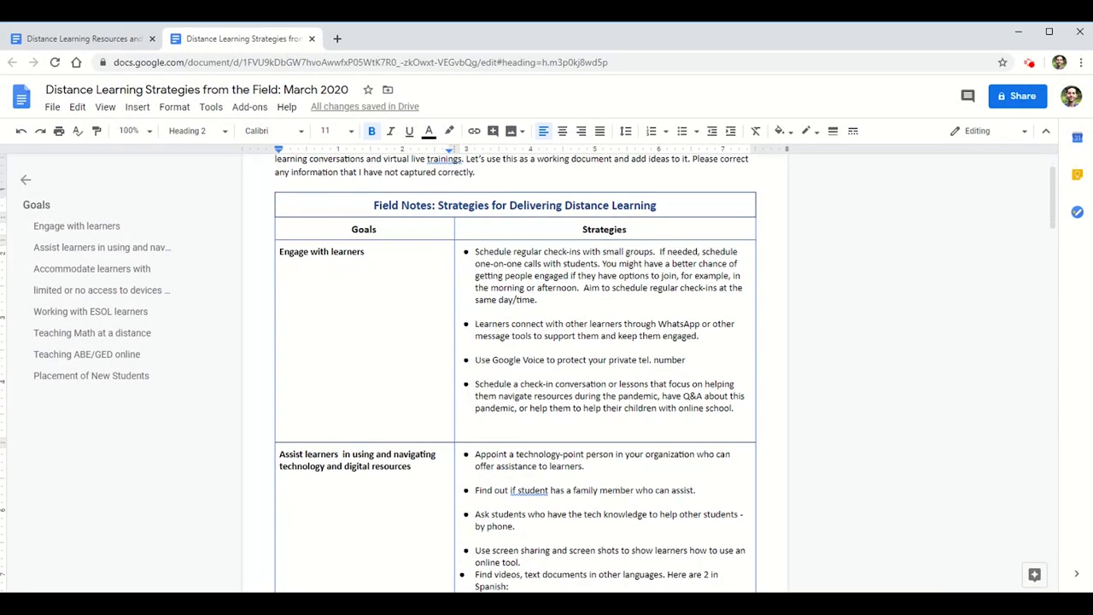
scroll("down", 3)
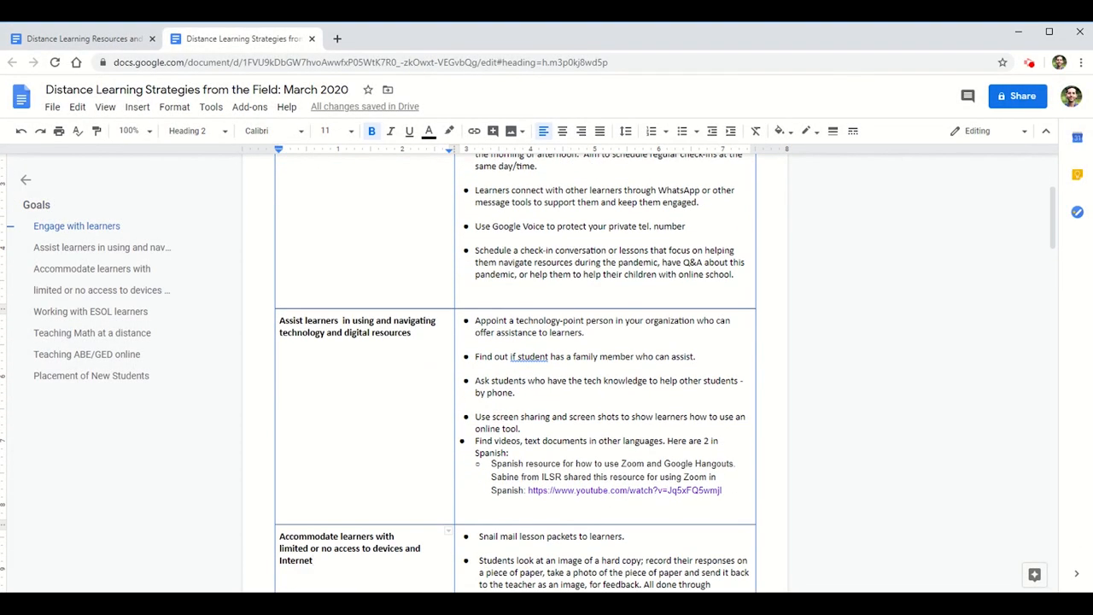
scroll("down", 3)
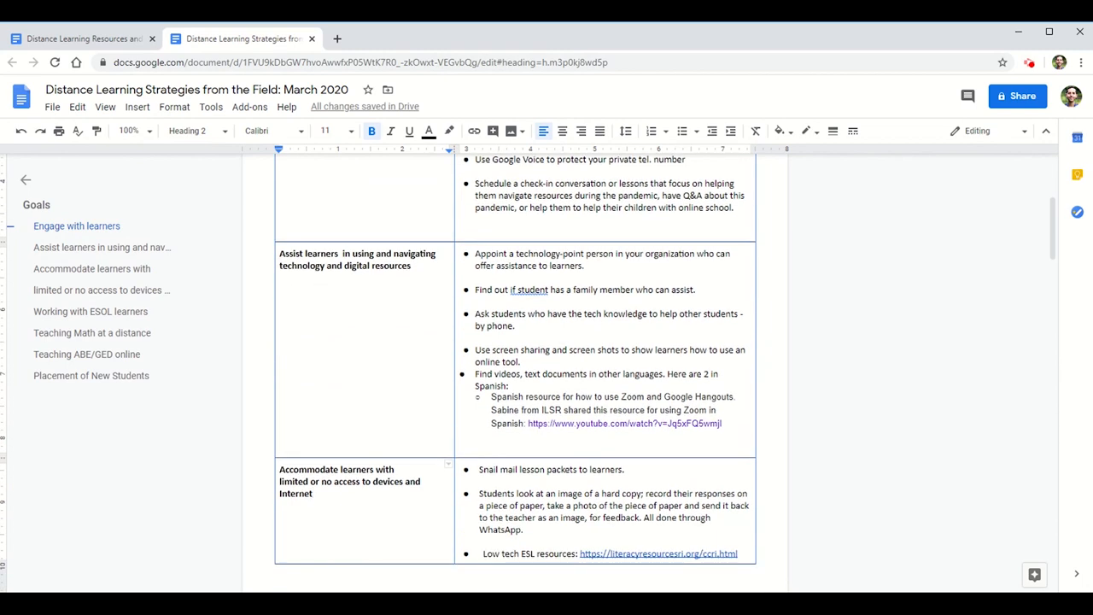
scroll("down", 3)
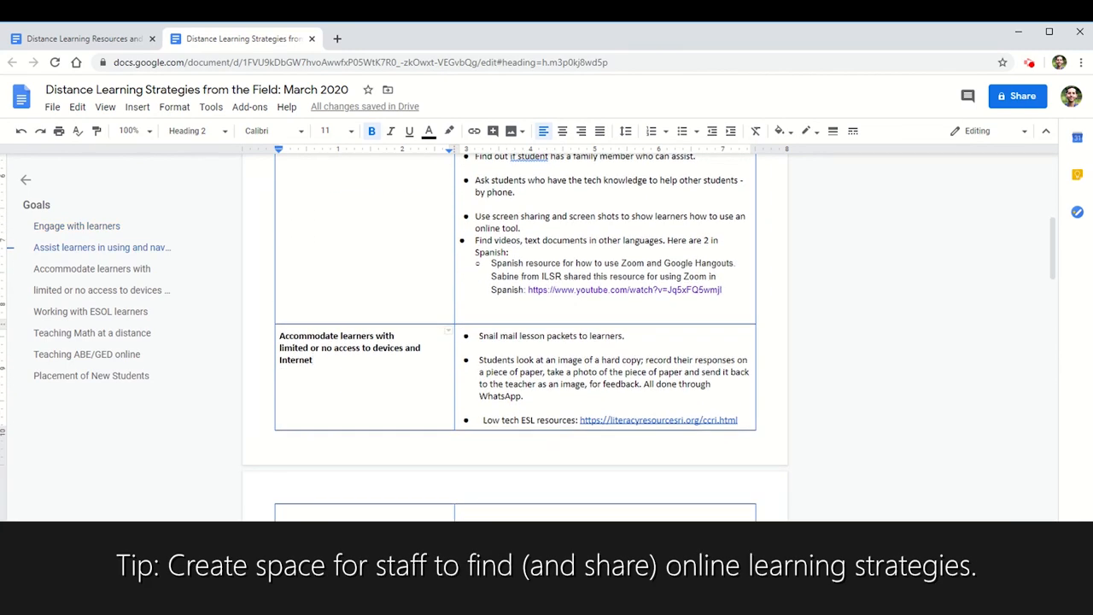
scroll("down", 3)
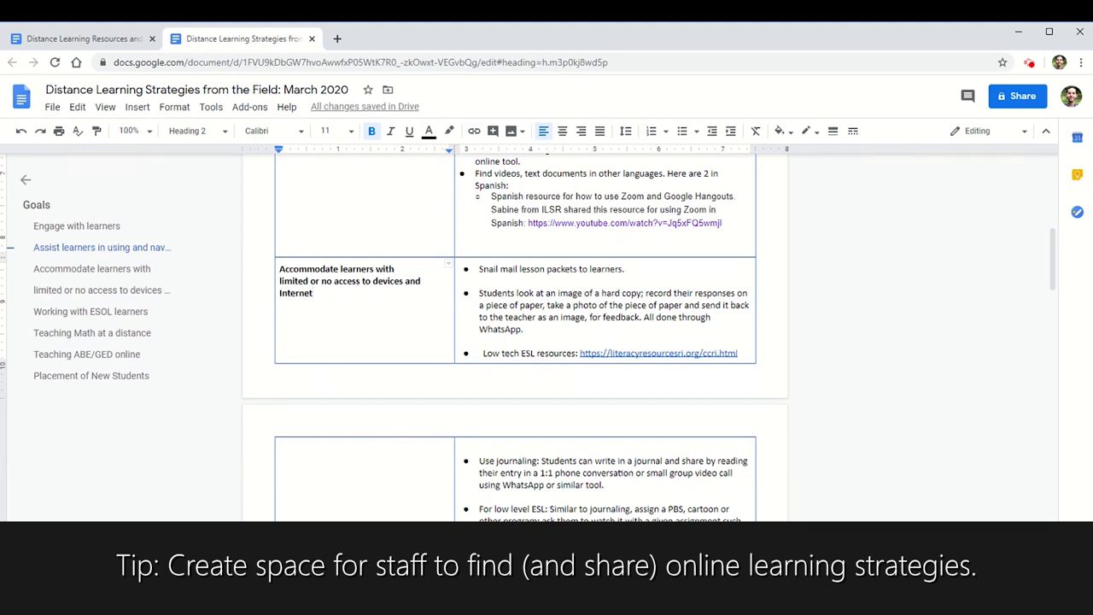
scroll("down", 3)
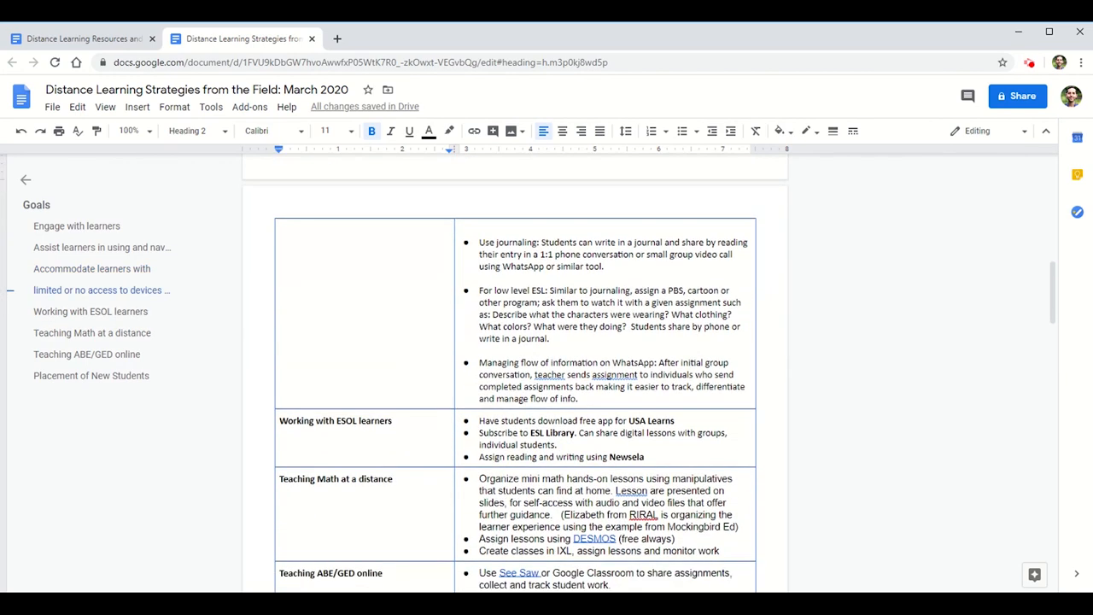
scroll("down", 3)
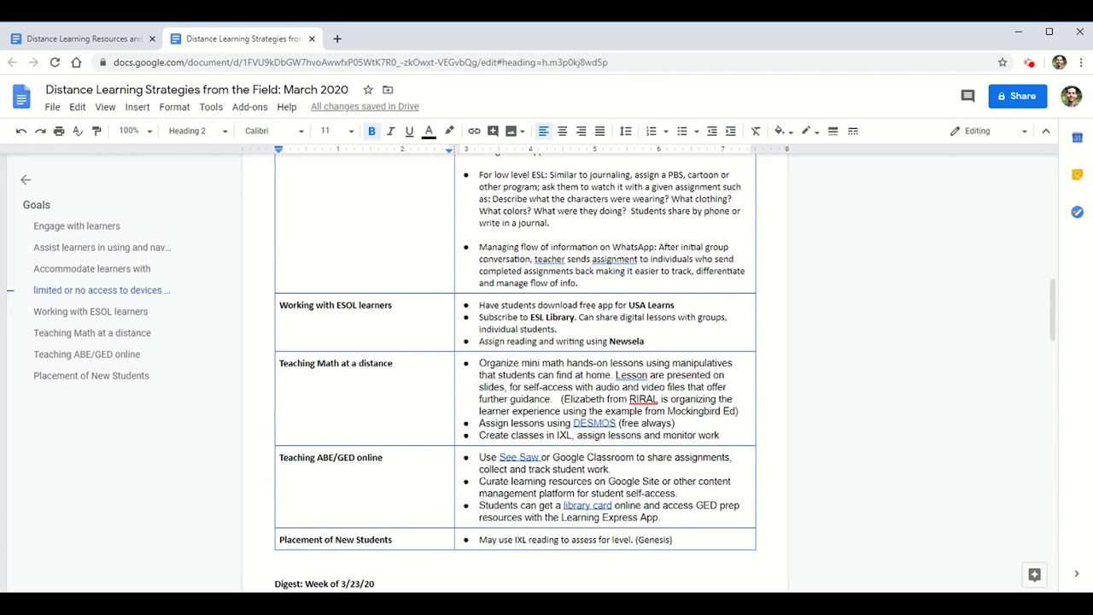
scroll("down", 3)
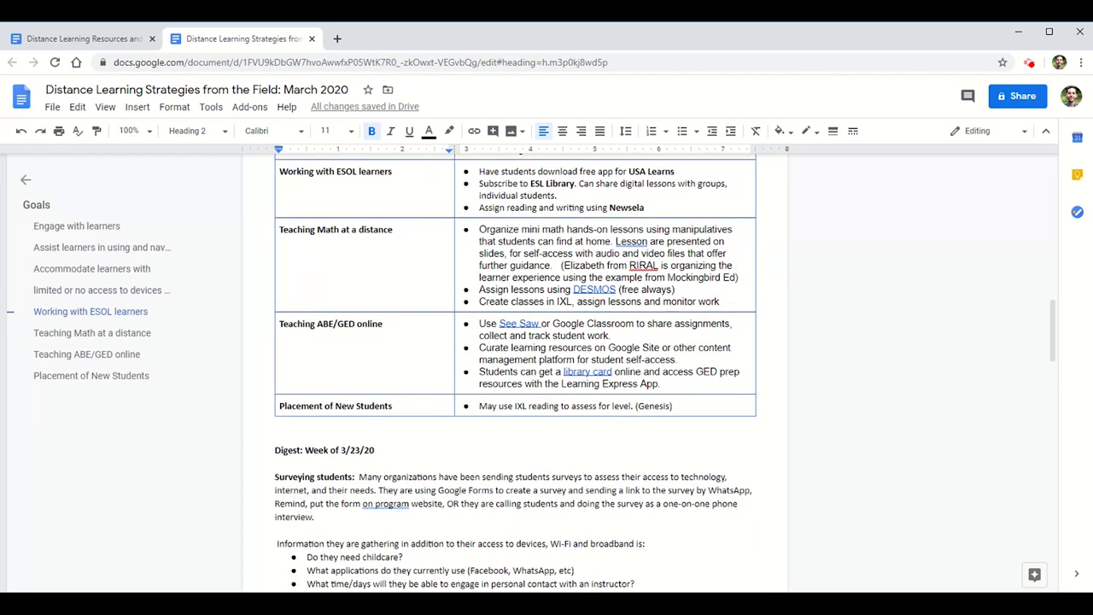
scroll("down", 3)
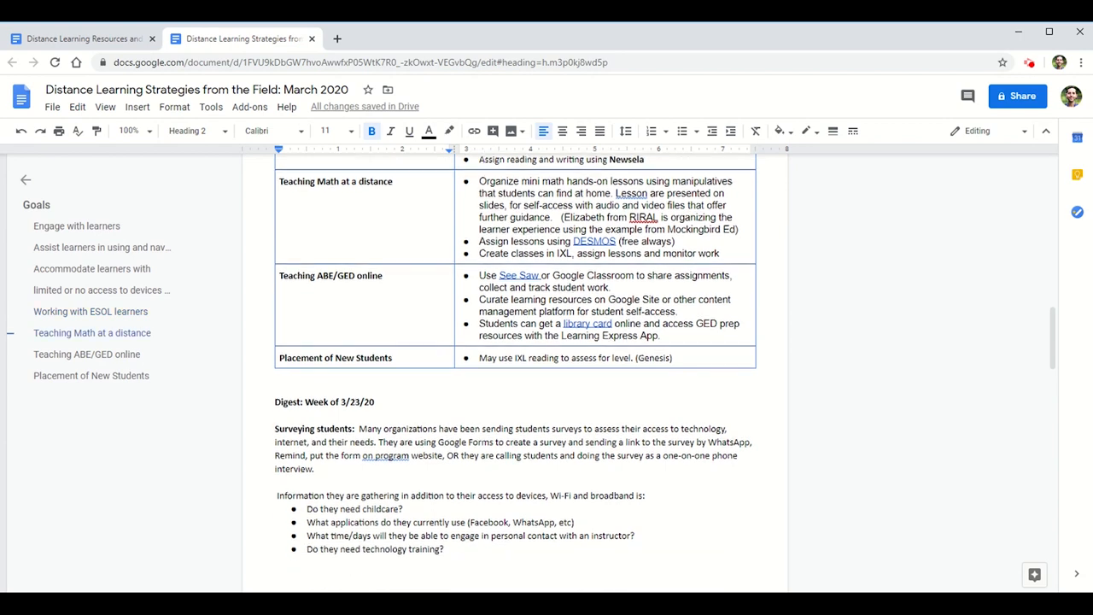
scroll("down", 3)
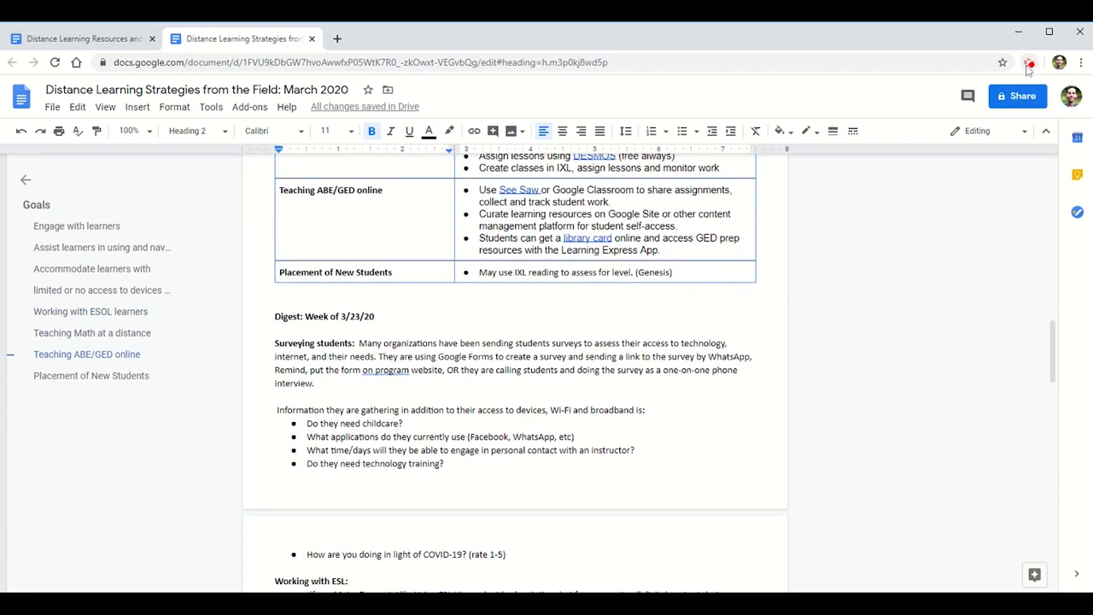